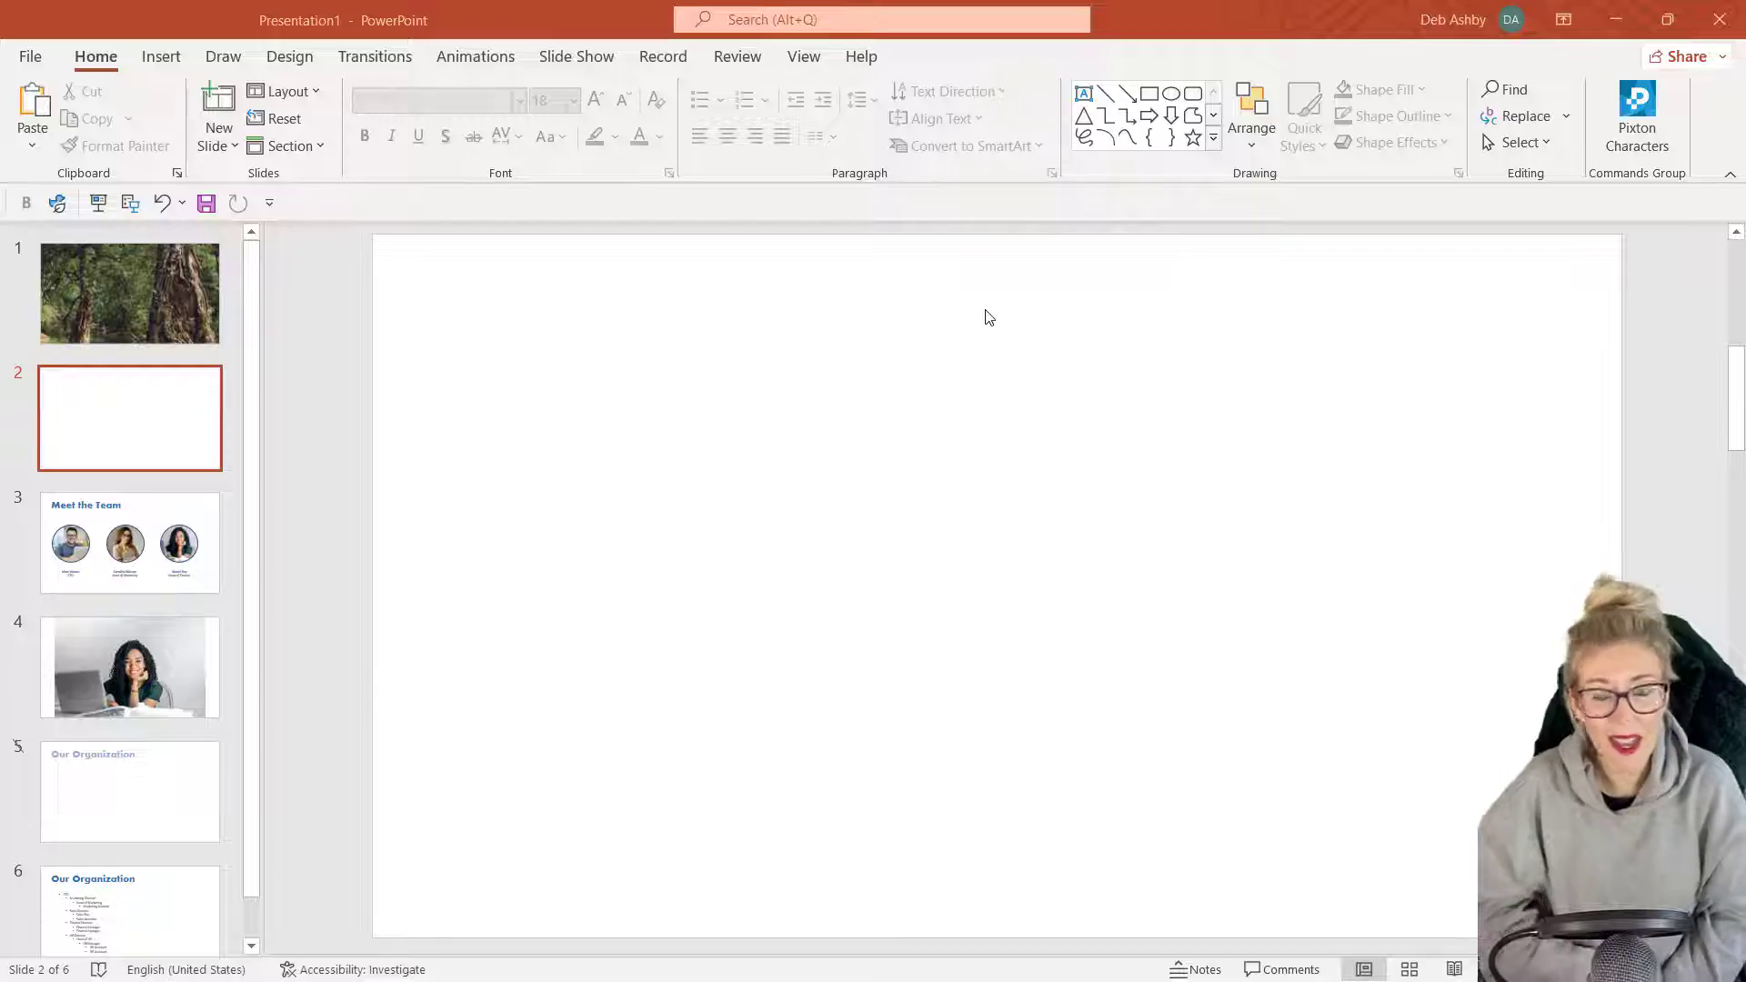
- Review the jungle background picture on slide 1 and return to the blank second slide
left_click(129, 293)
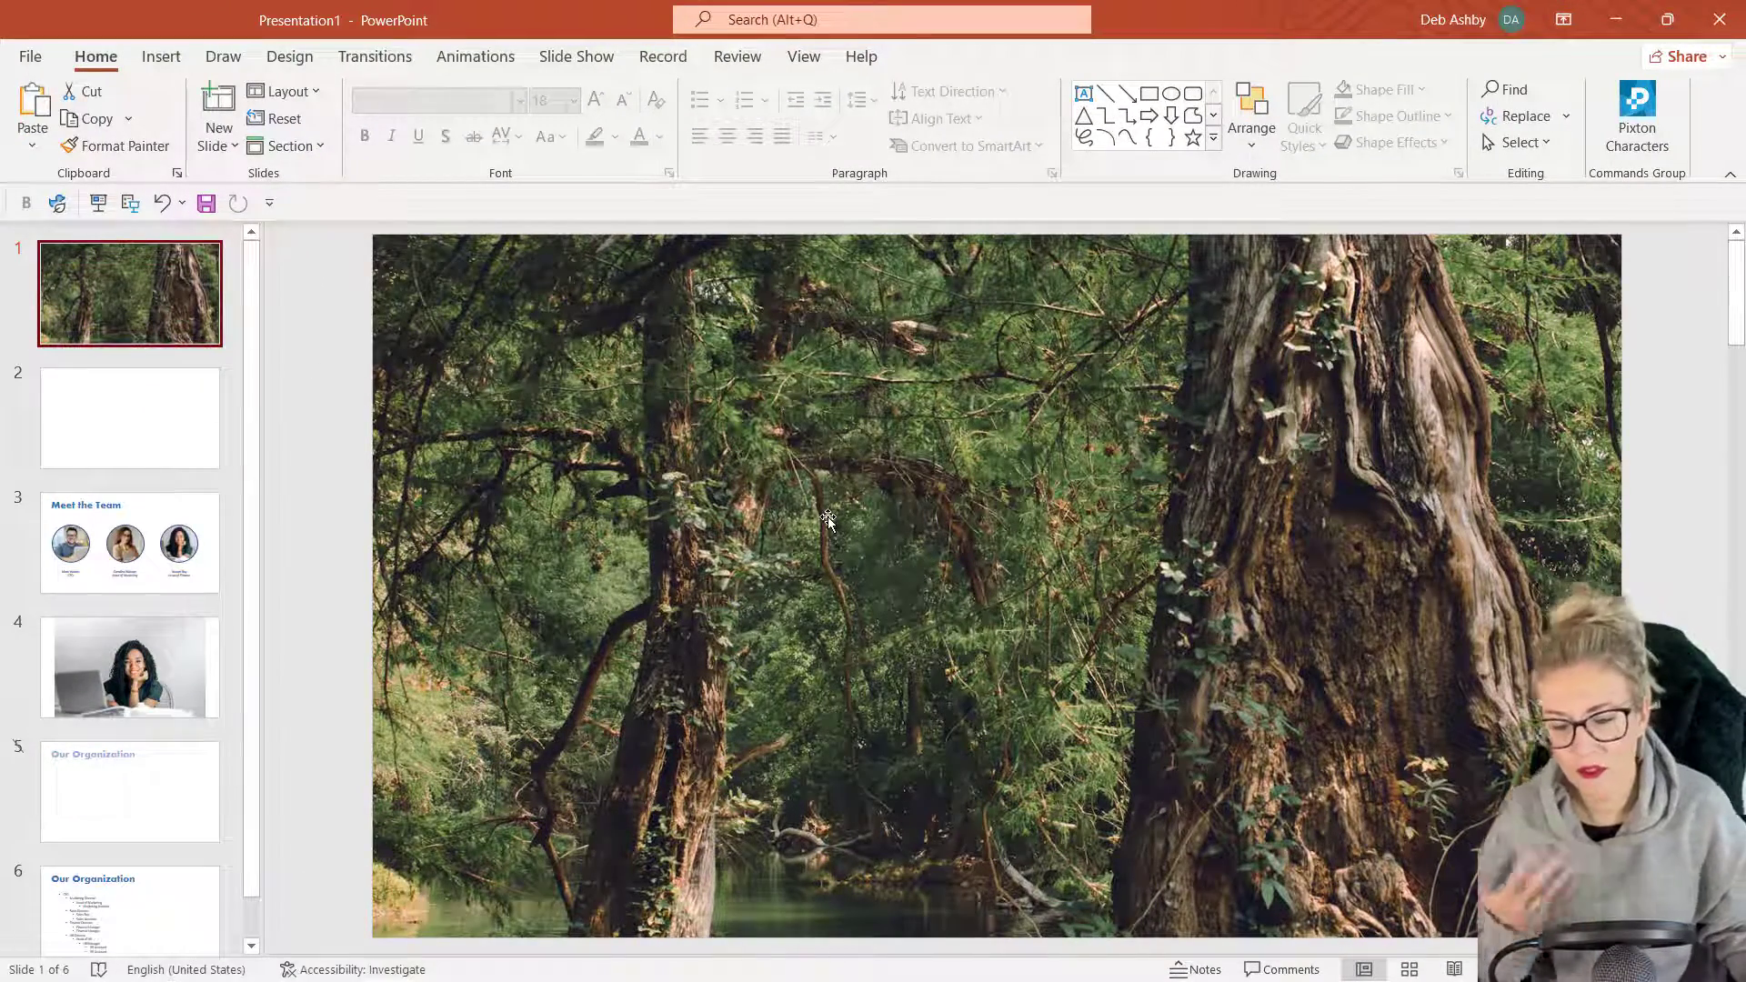
left_click(827, 522)
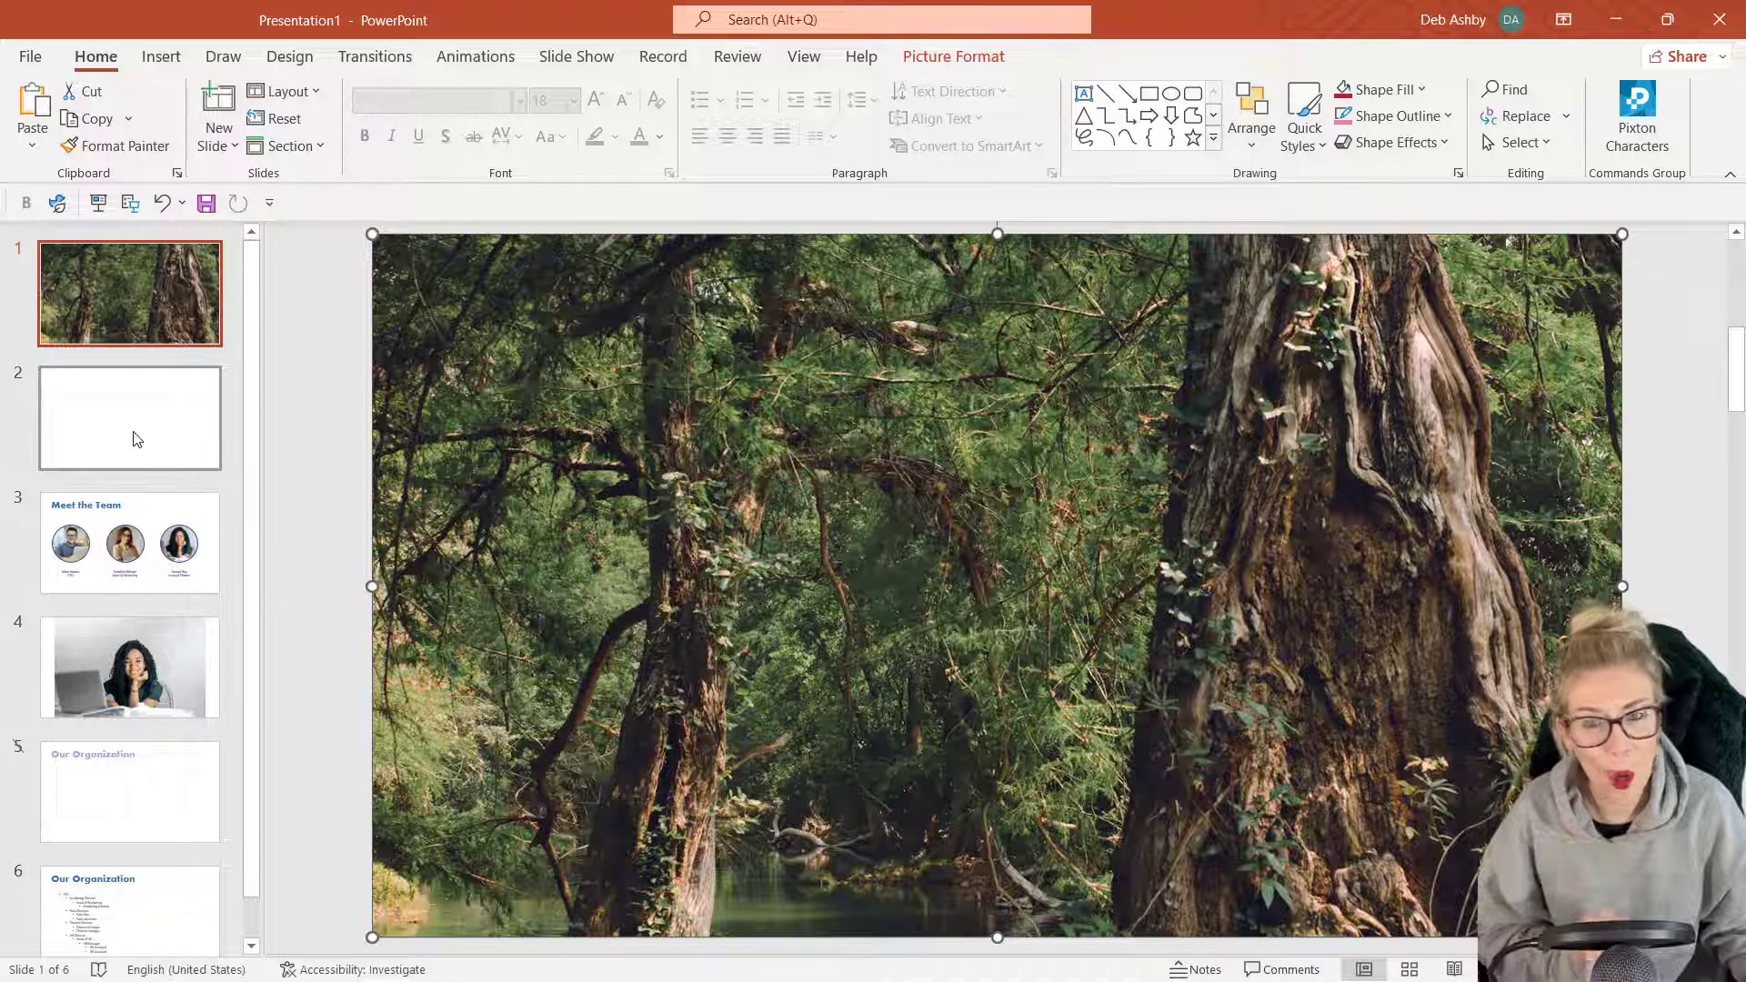
left_click(129, 419)
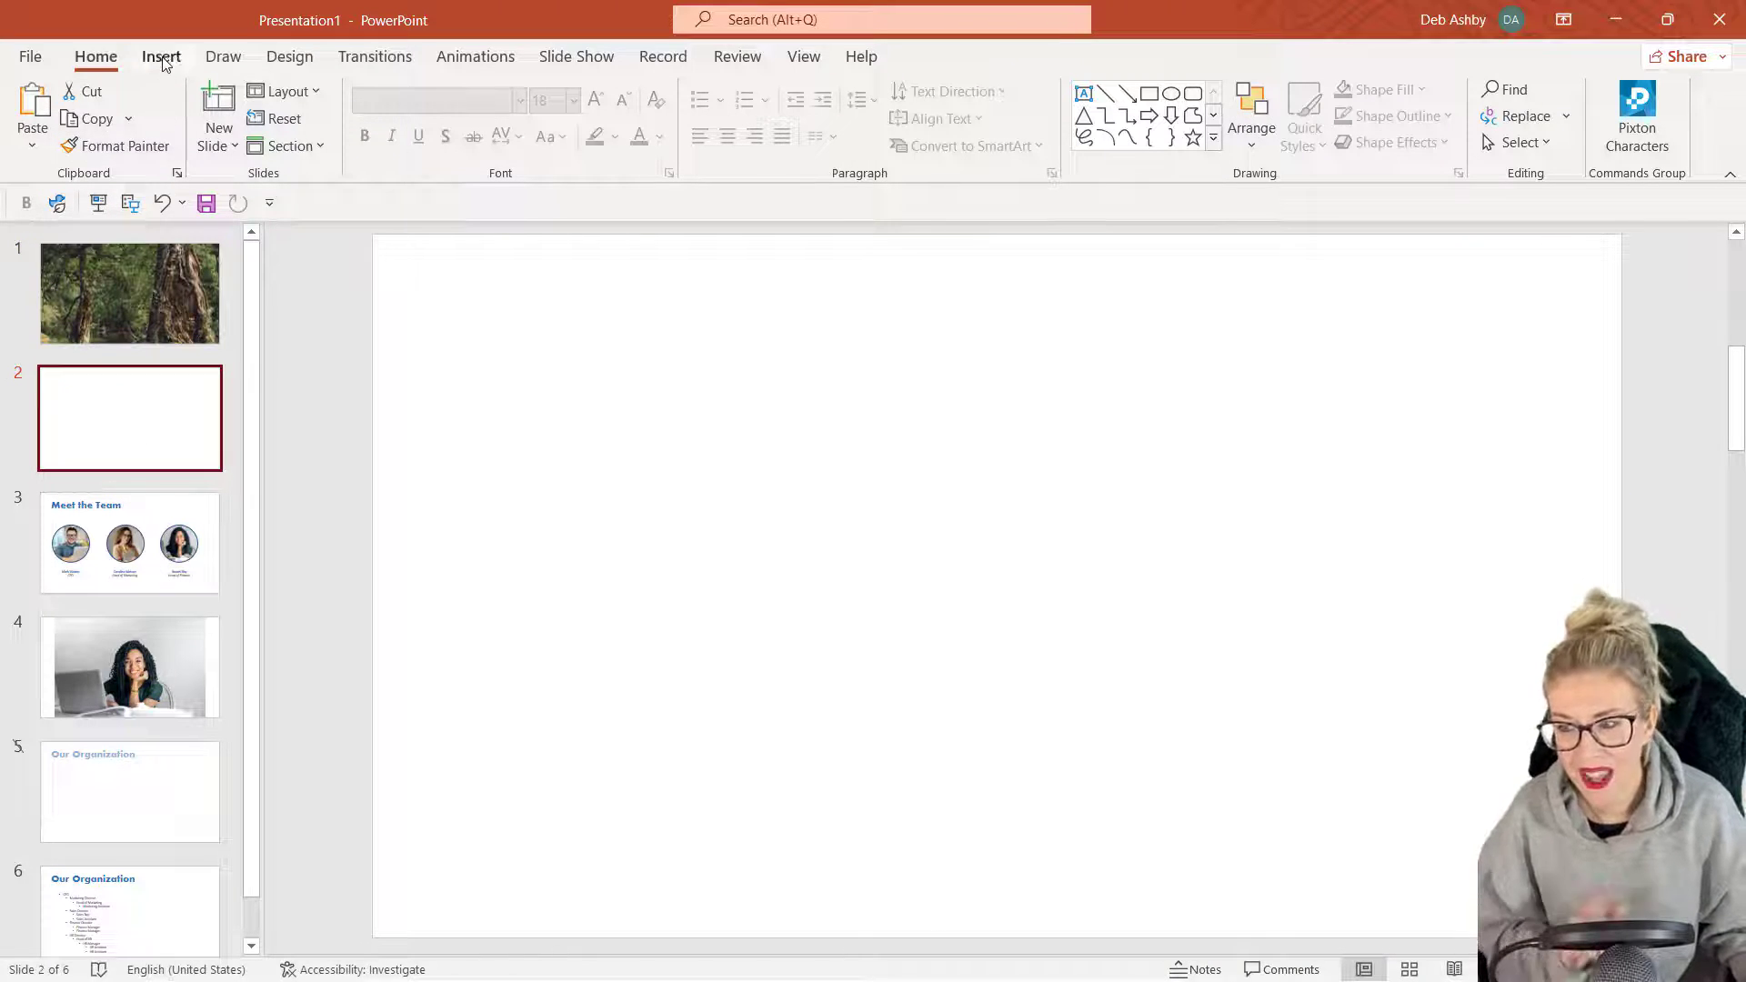
- Insert the kingfisher photo pexels-pixabay-326900.jpg from this device onto the slide
left_click(160, 56)
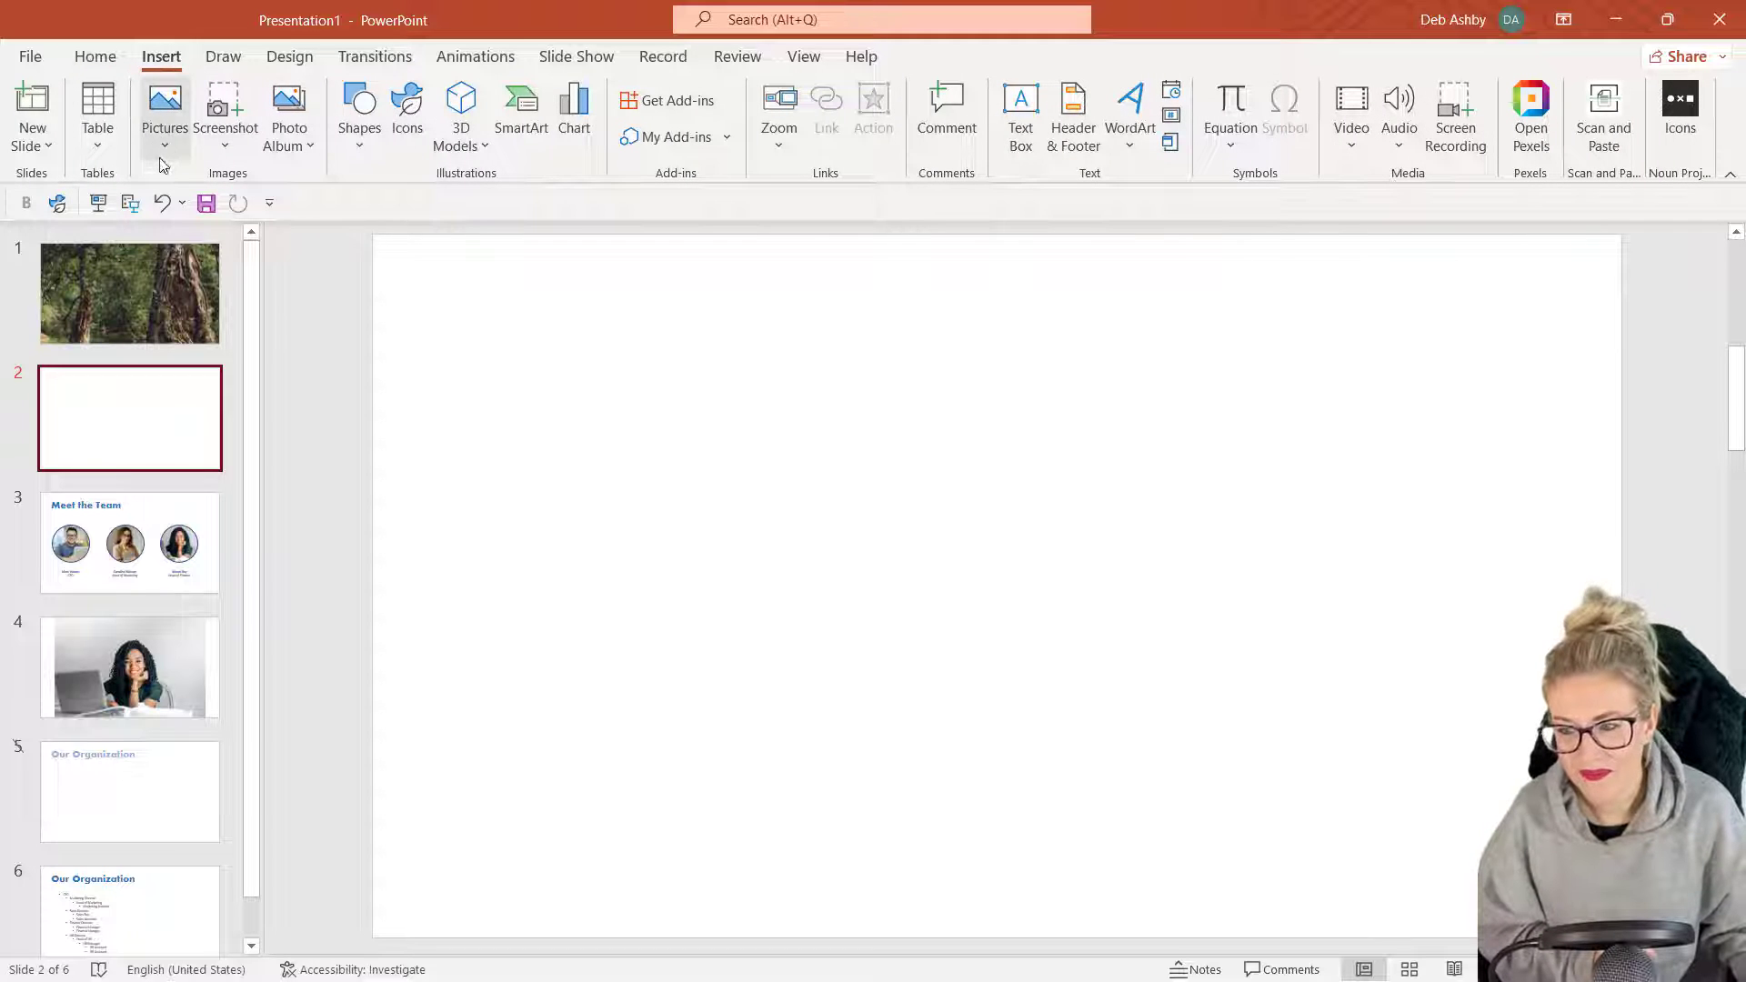
left_click(163, 106)
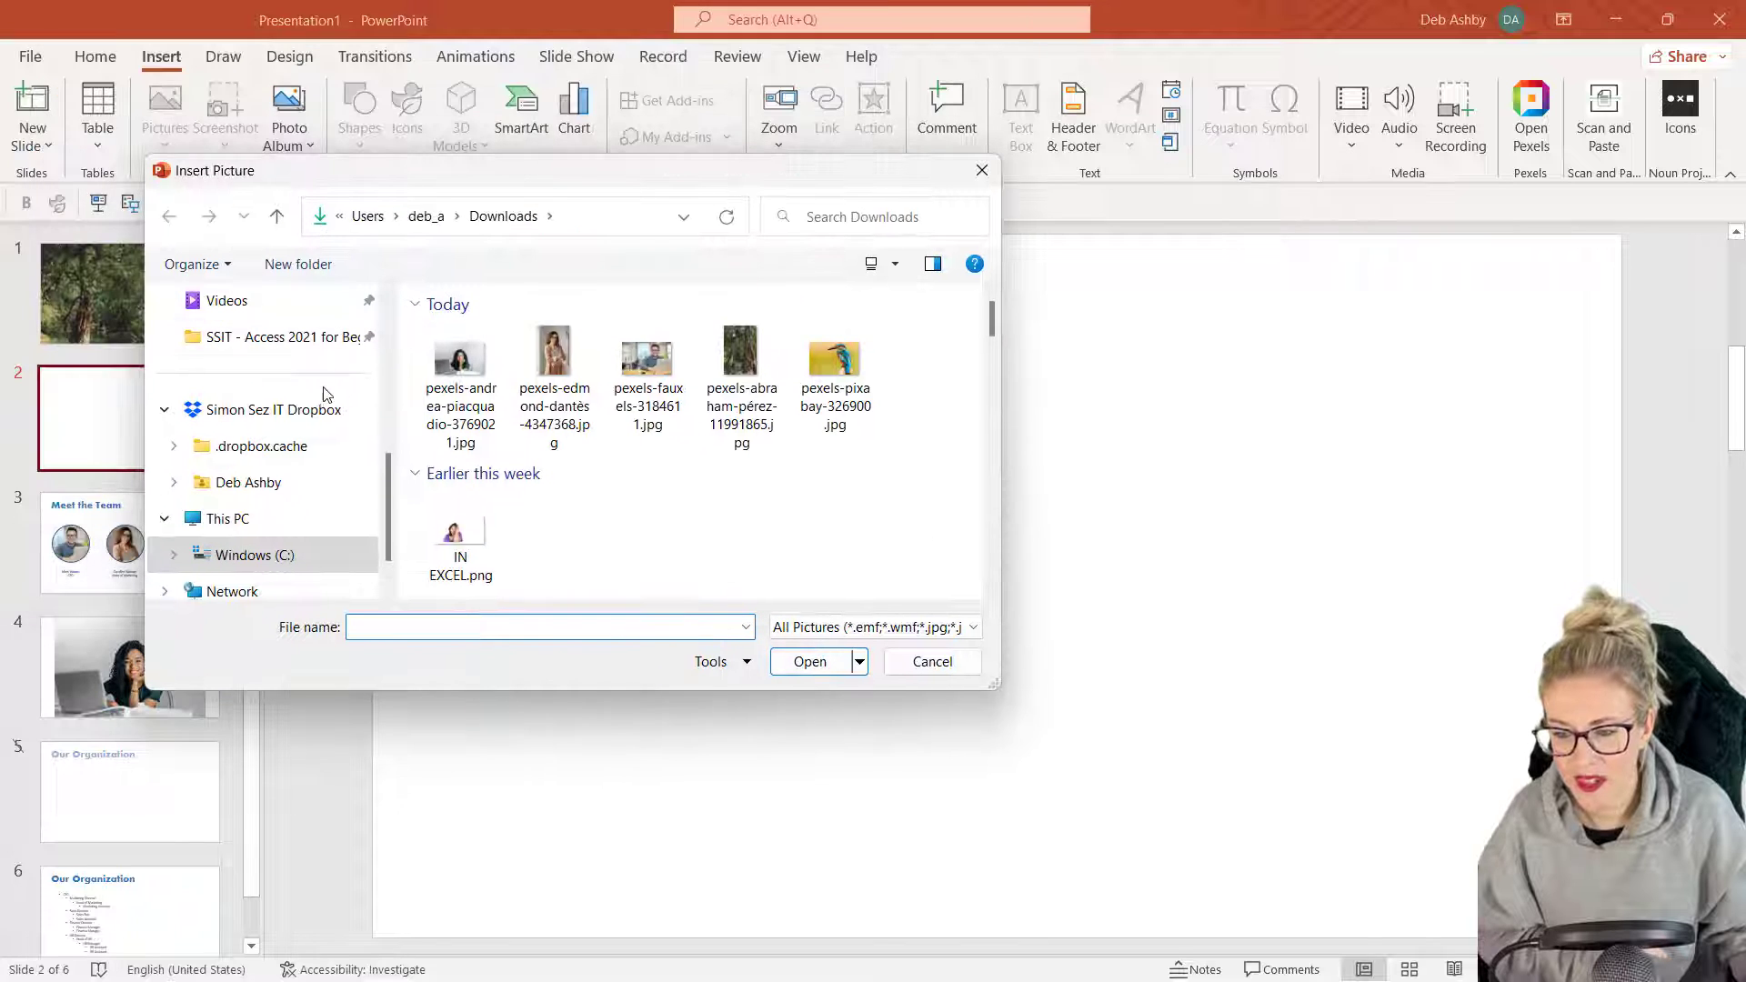
left_click(835, 371)
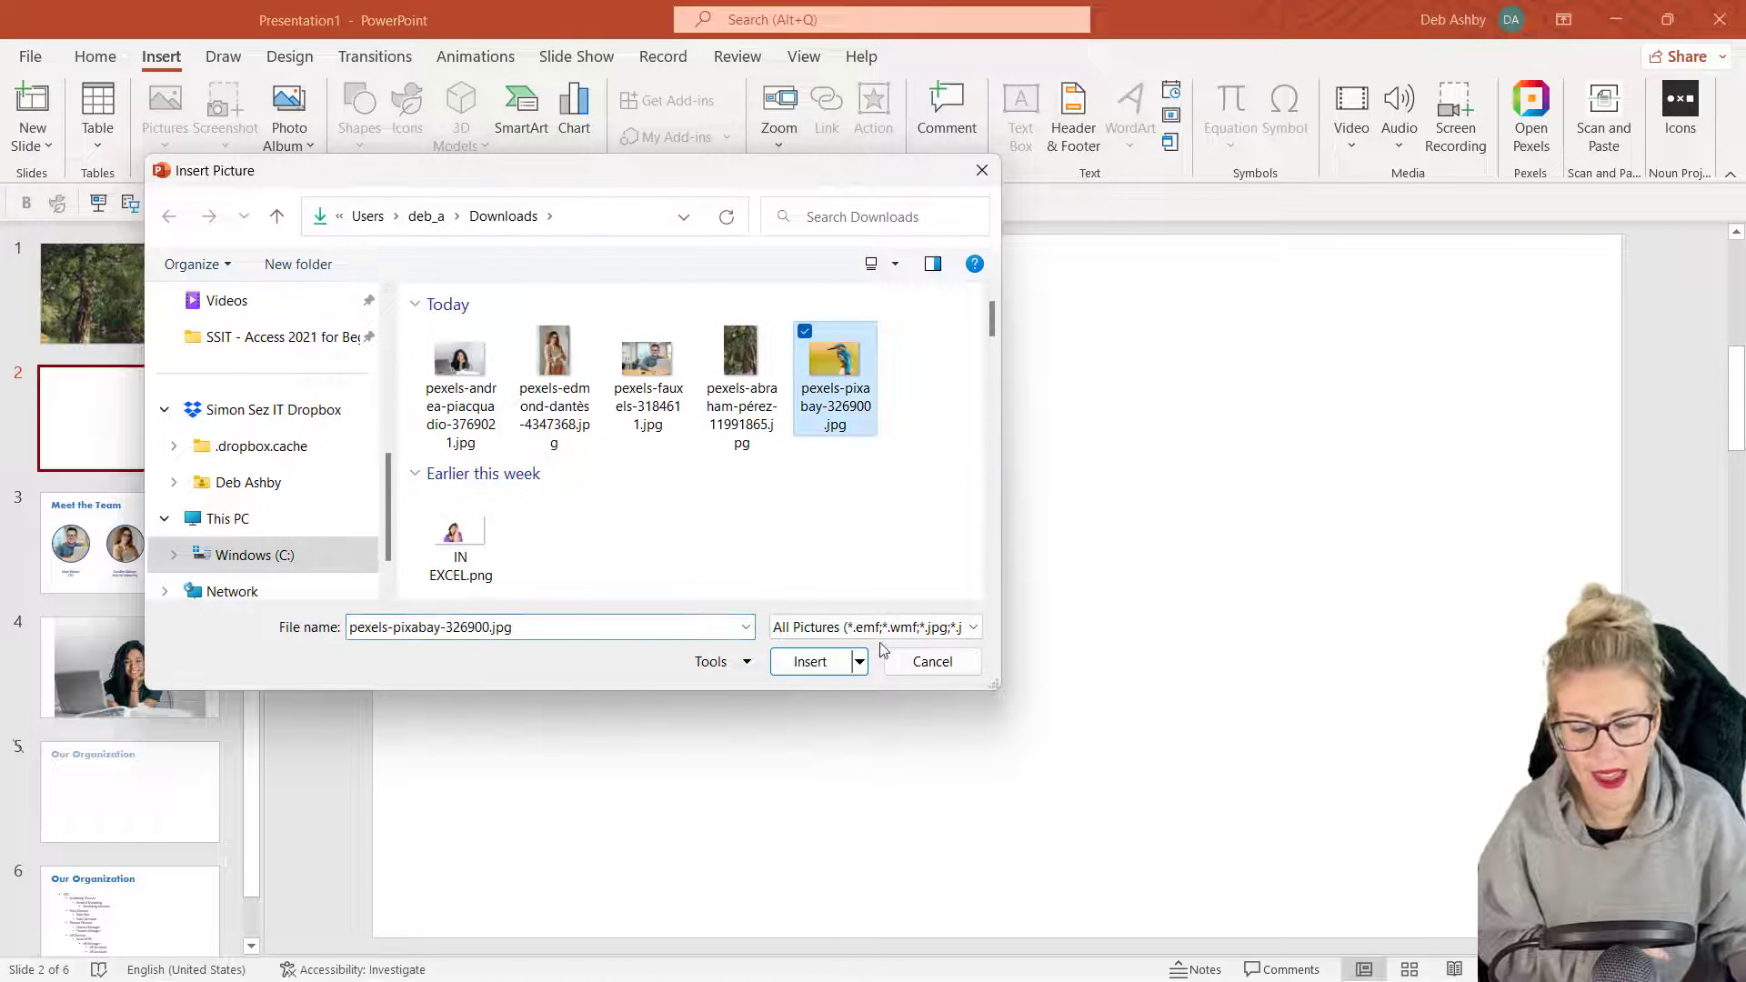
left_click(812, 662)
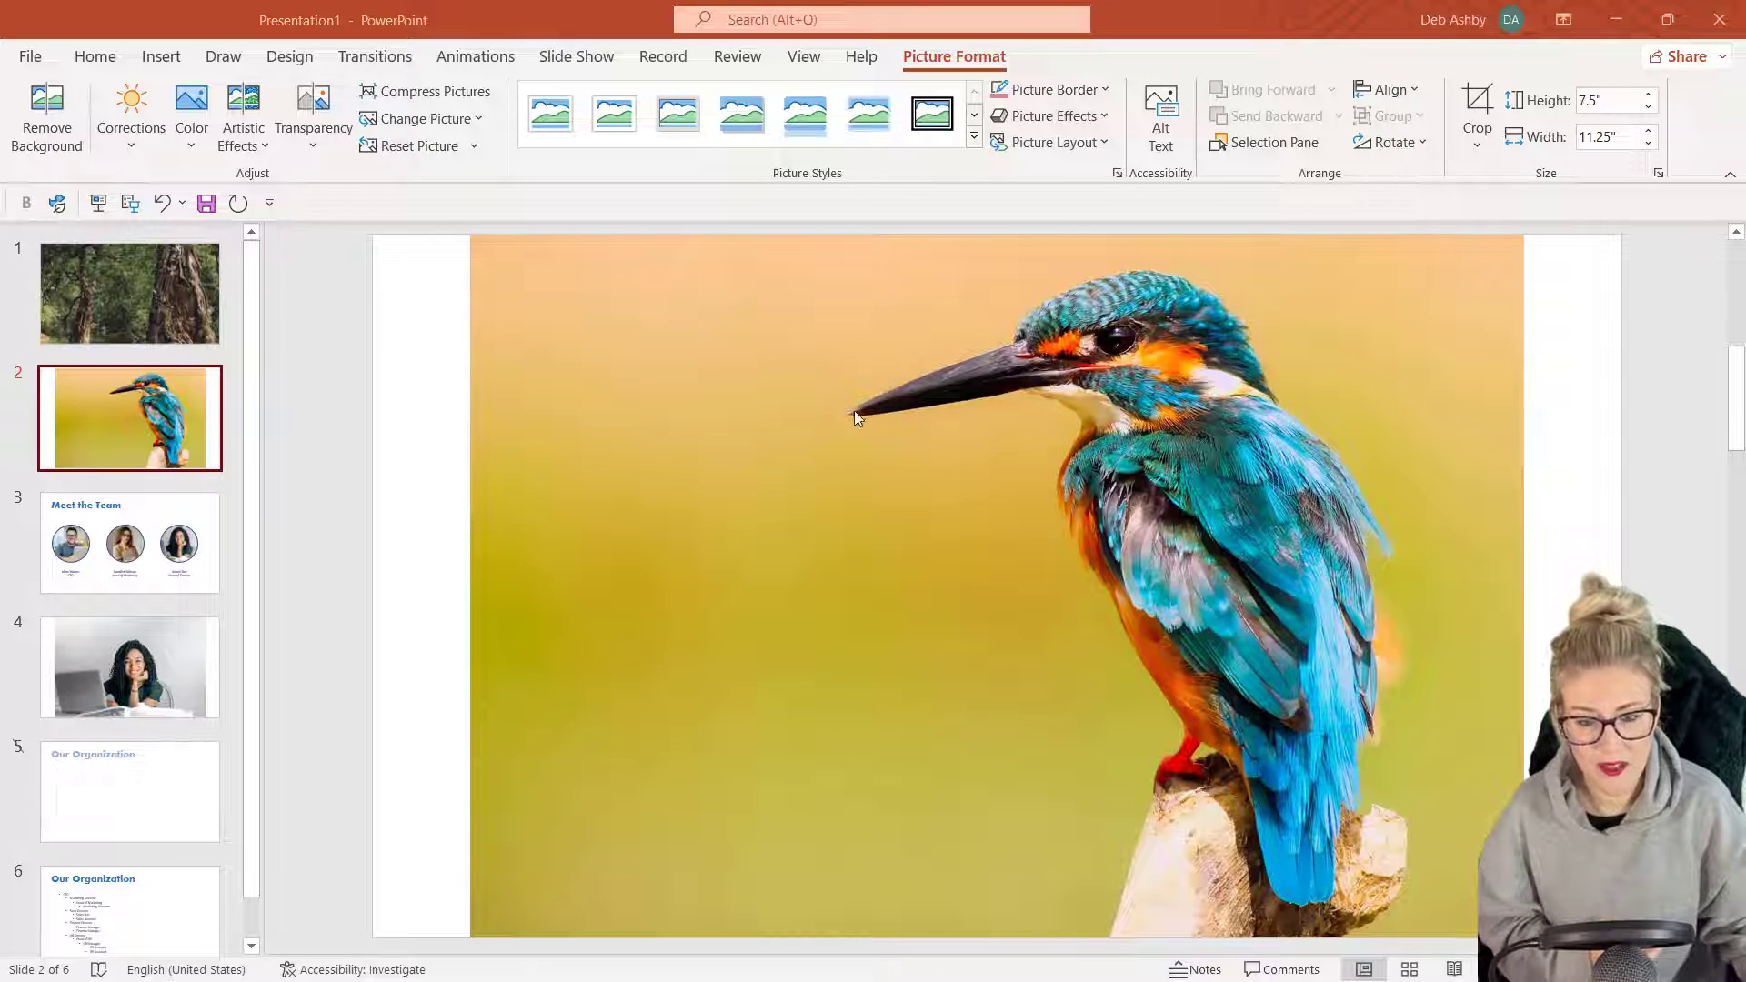
- Start Remove Background on the kingfisher photo so the backdrop shows in magenta
left_click(1035, 386)
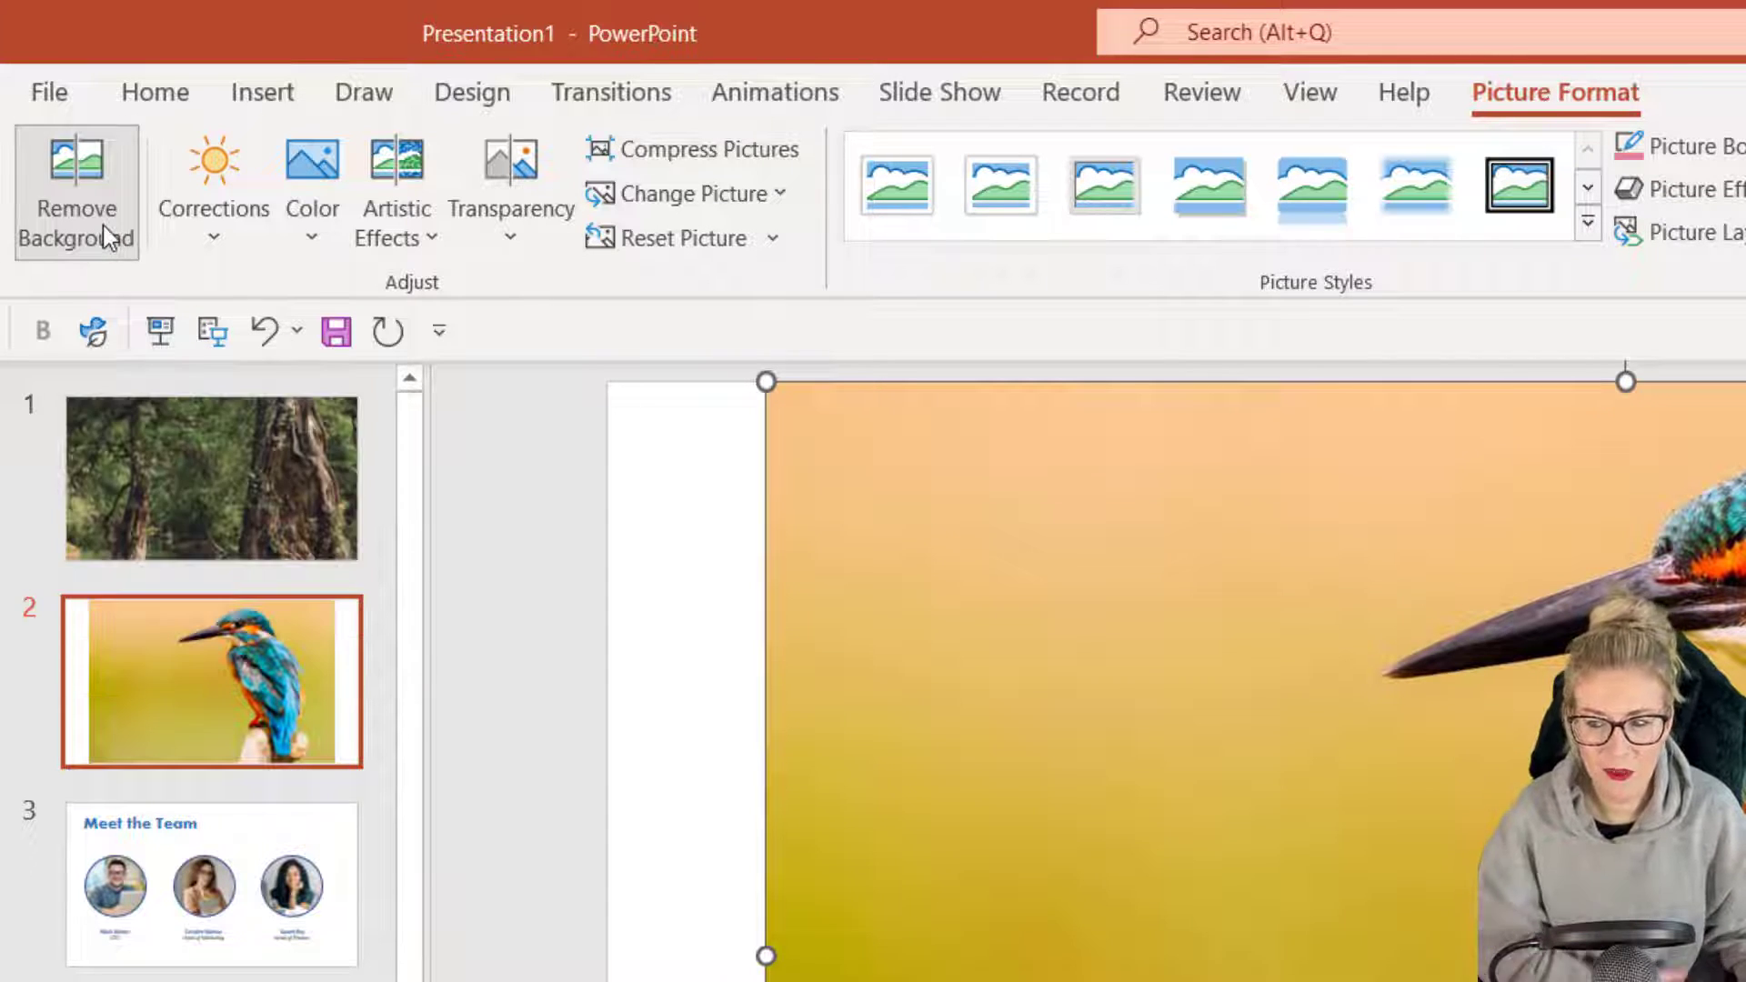
left_click(77, 207)
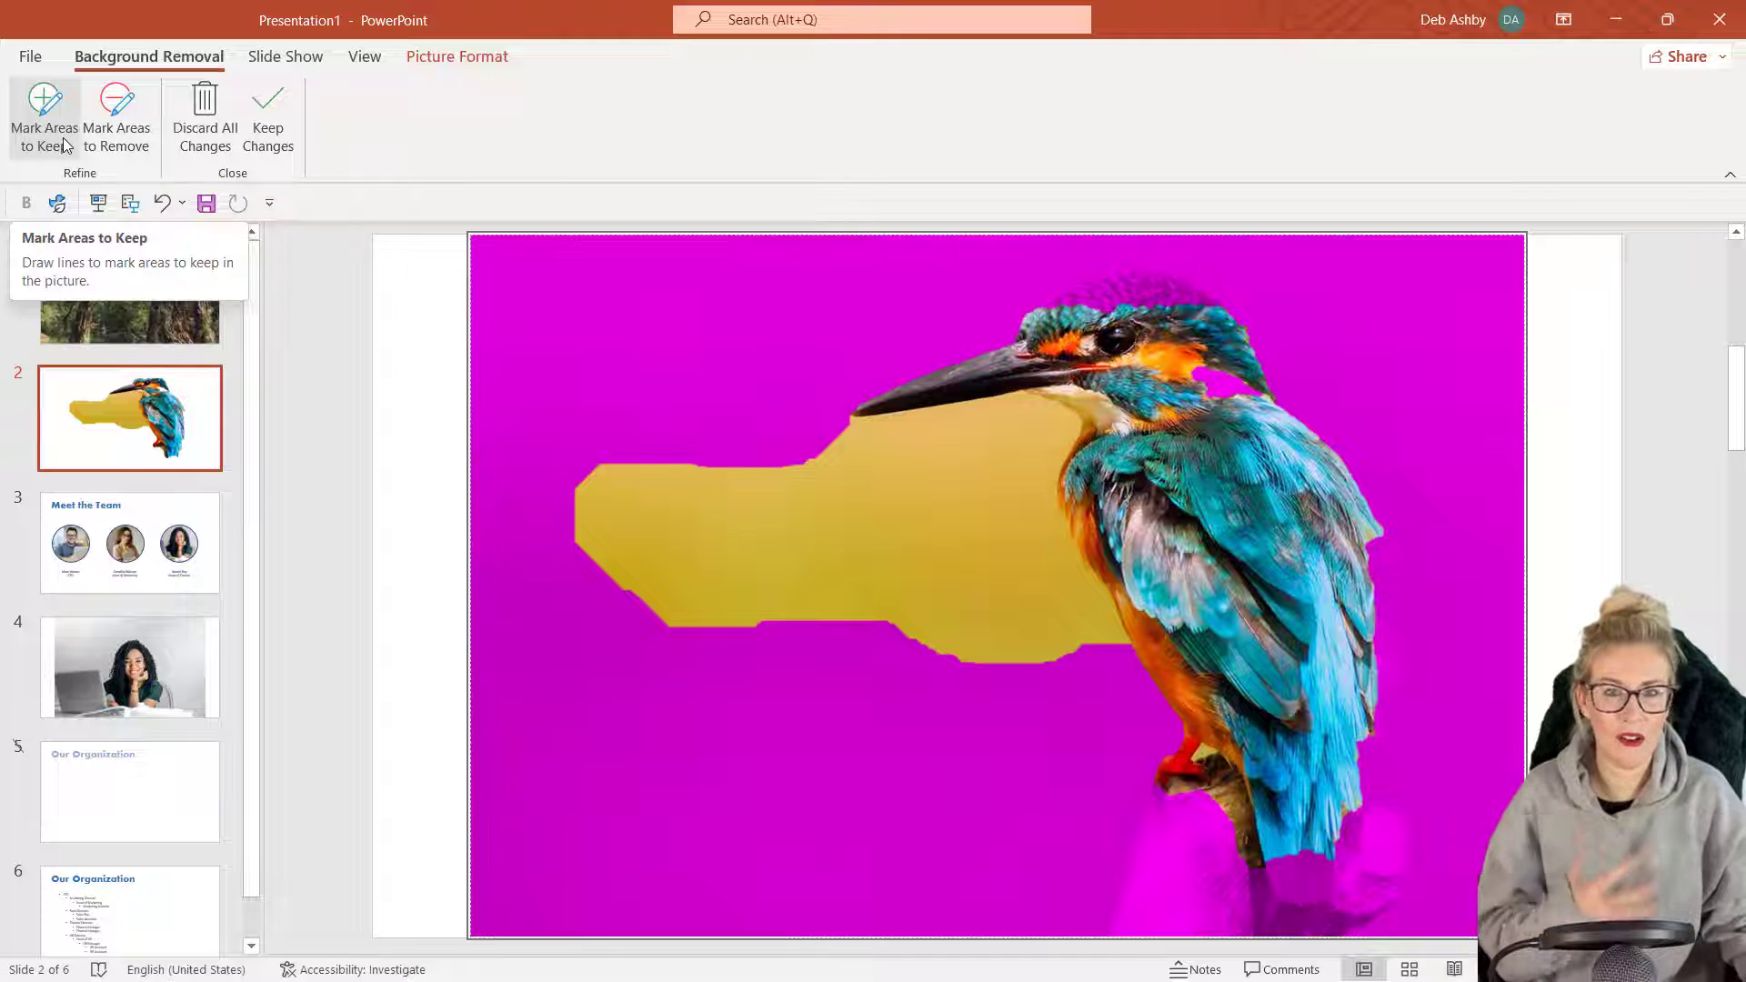
mouse_move(872, 311)
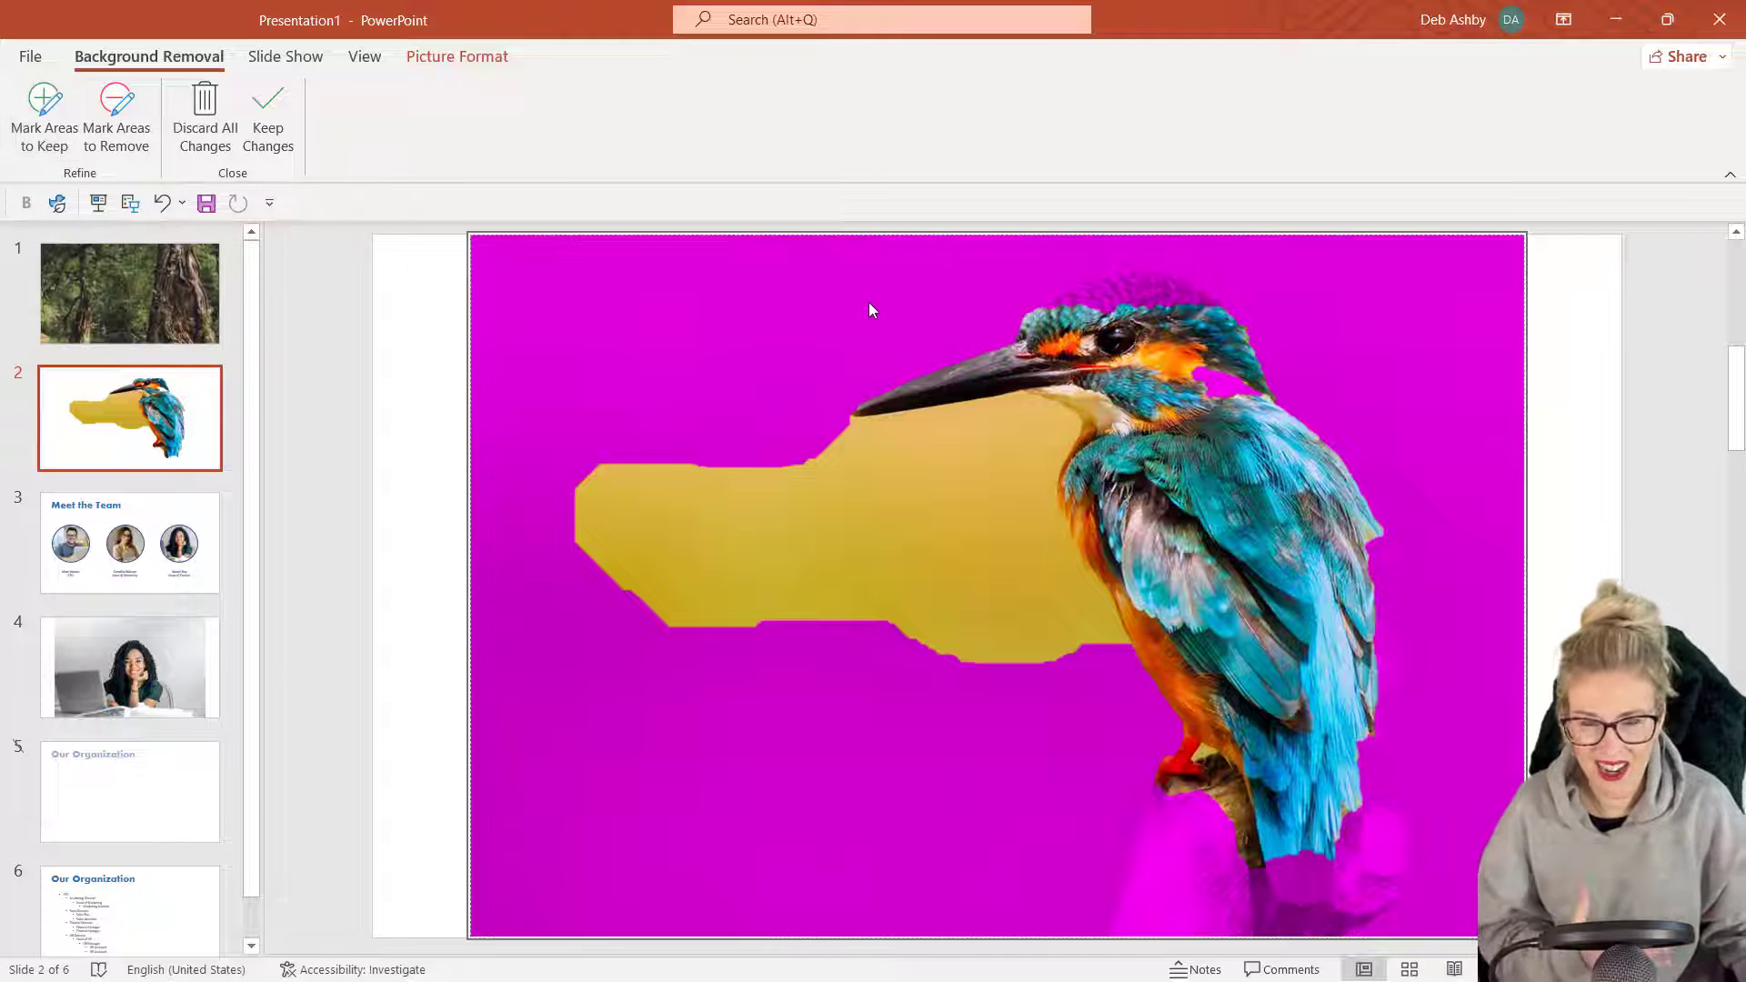
mouse_move(811, 277)
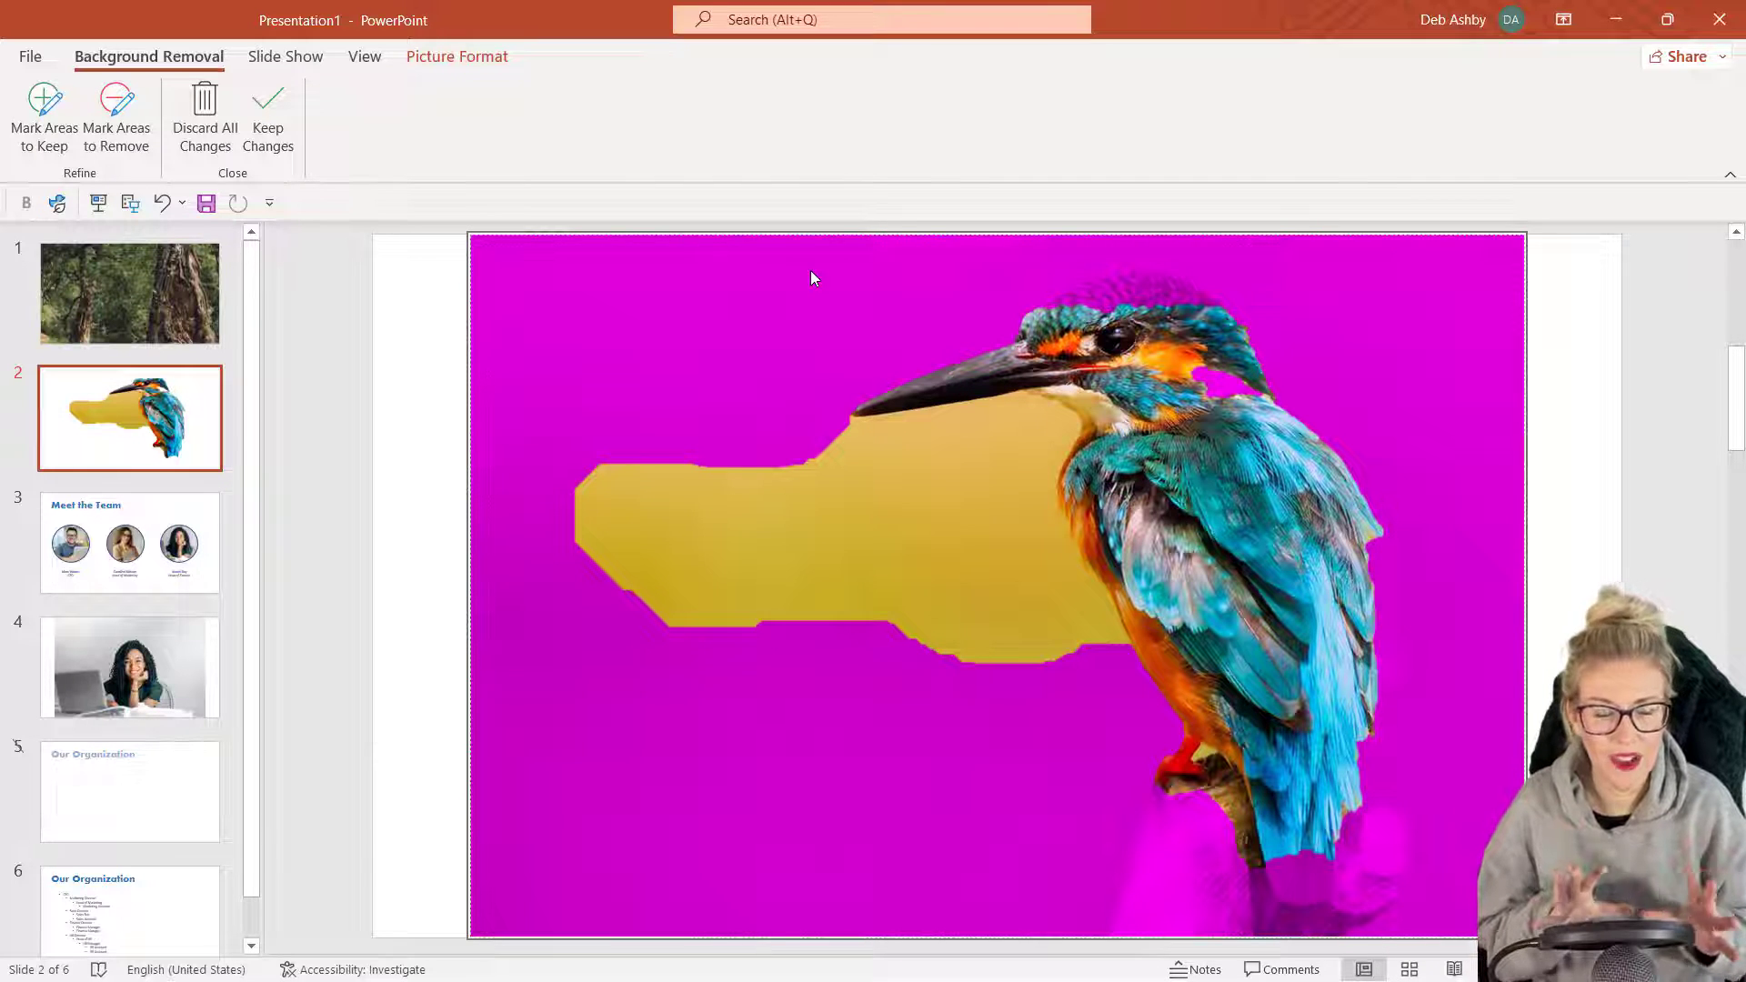
mouse_move(1113, 309)
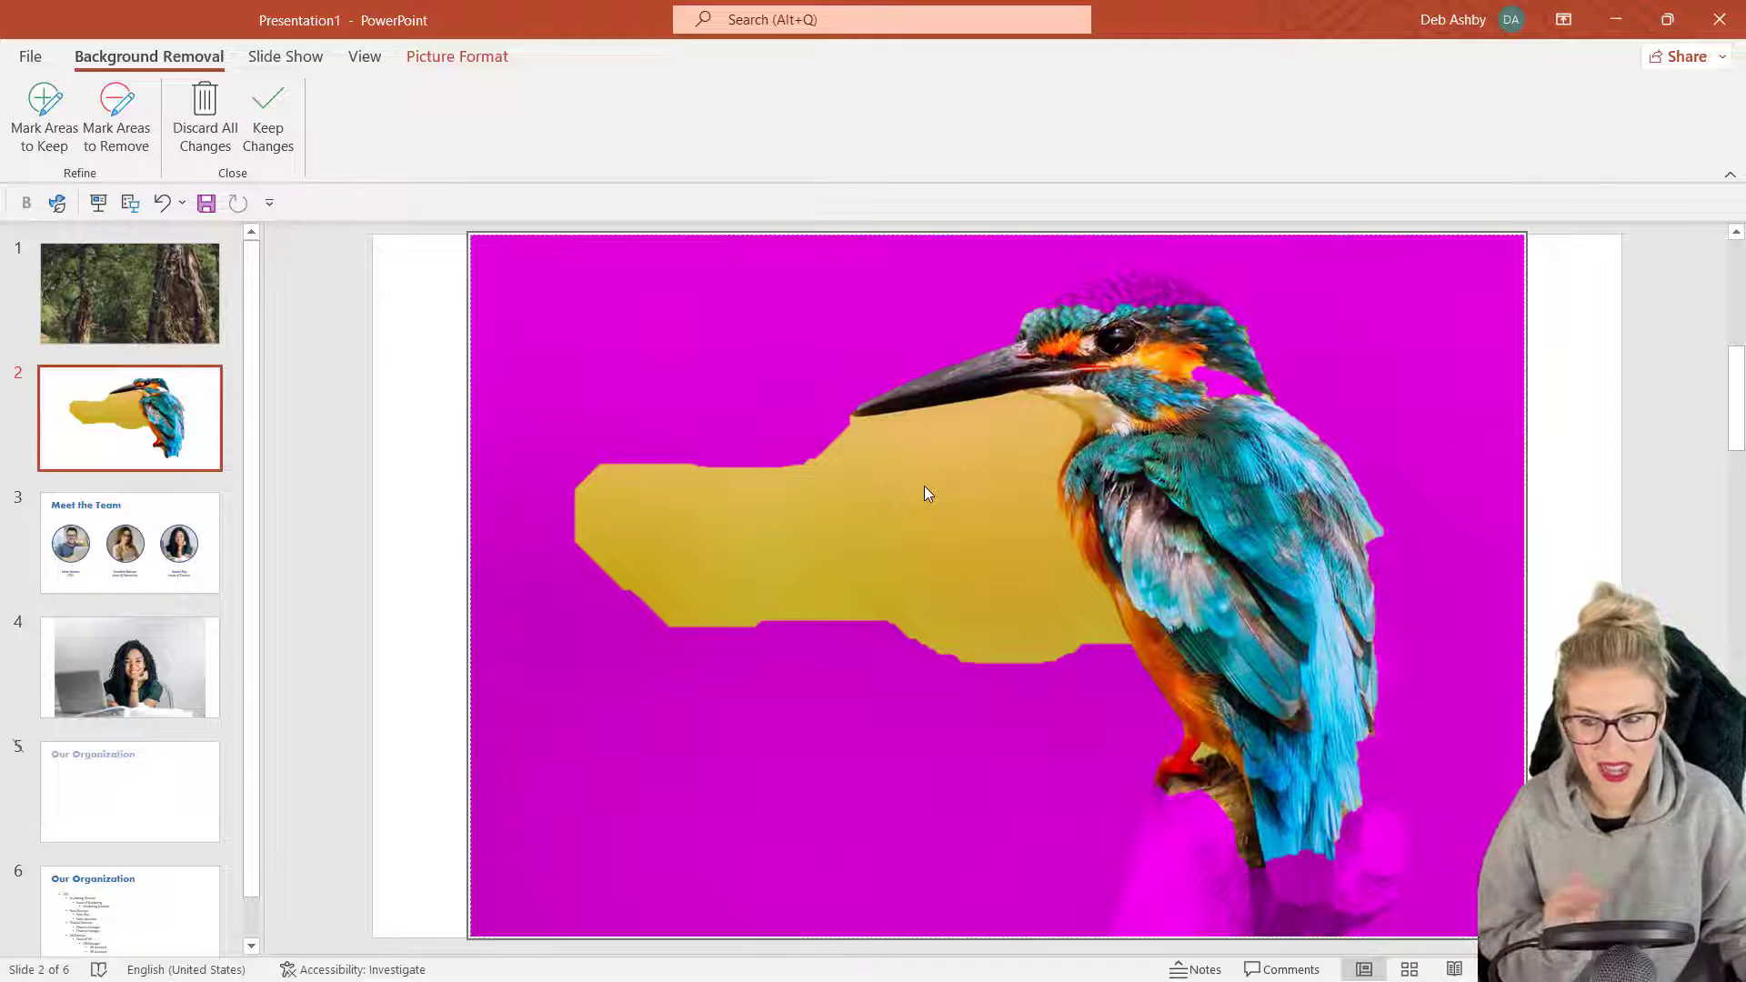
mouse_move(177, 61)
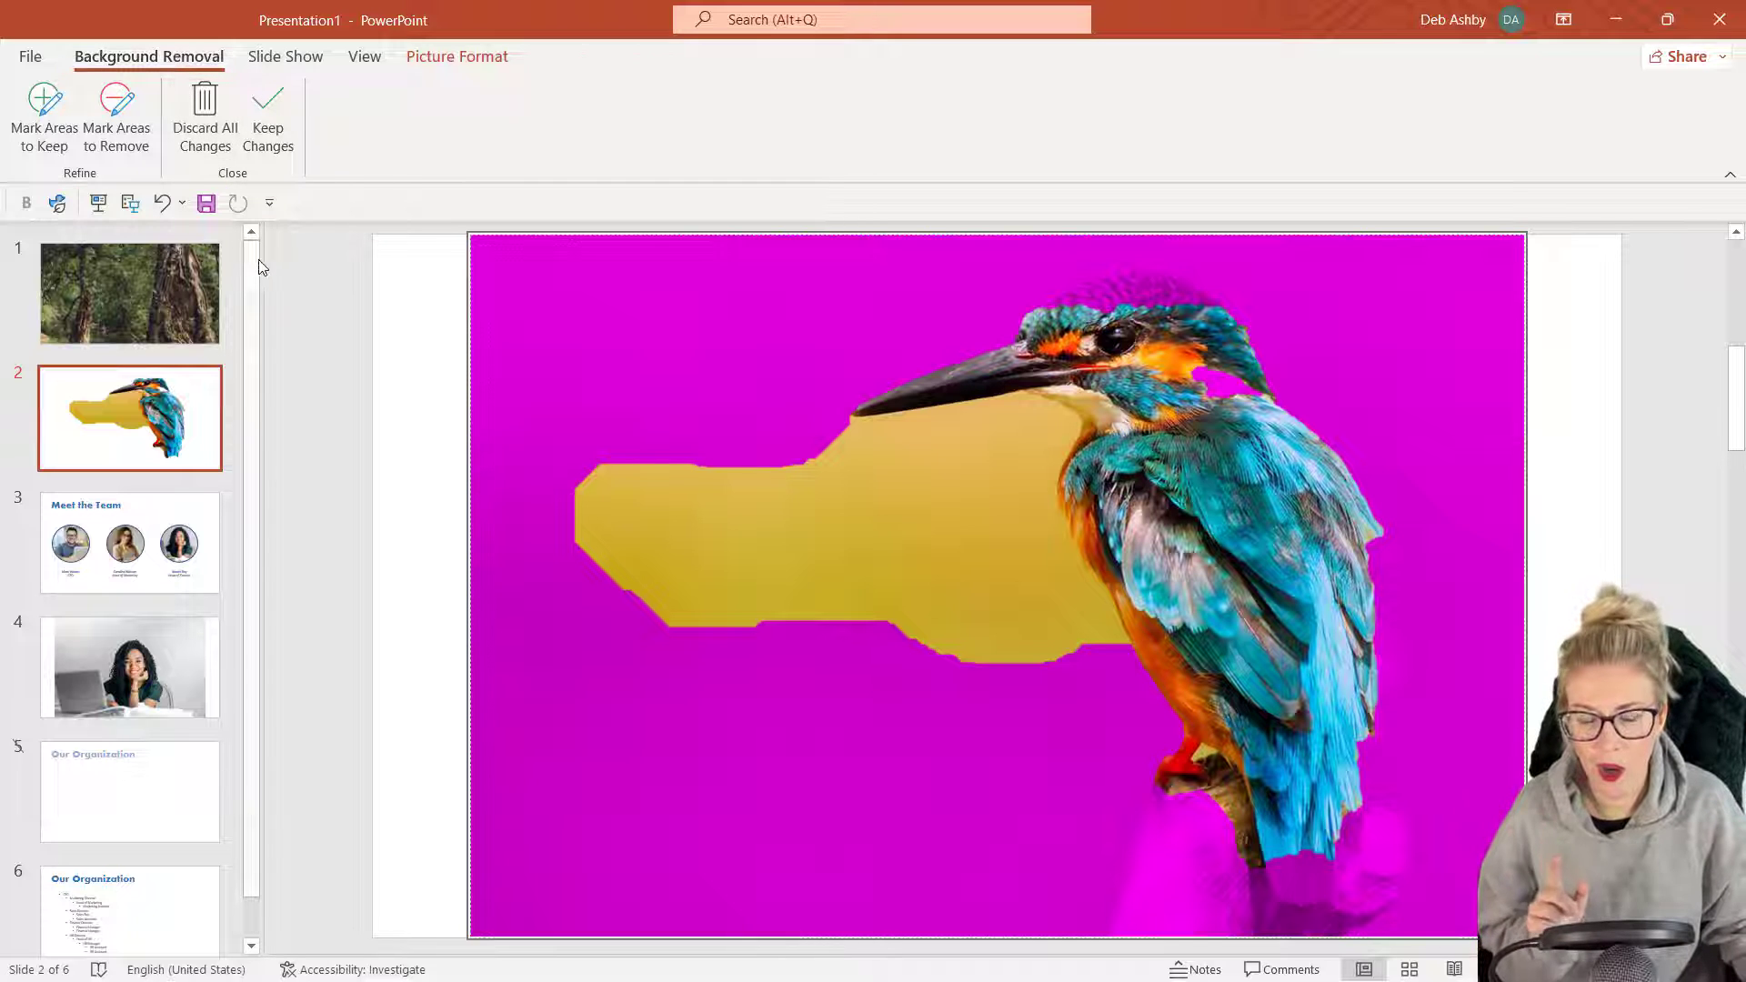
mouse_move(44, 117)
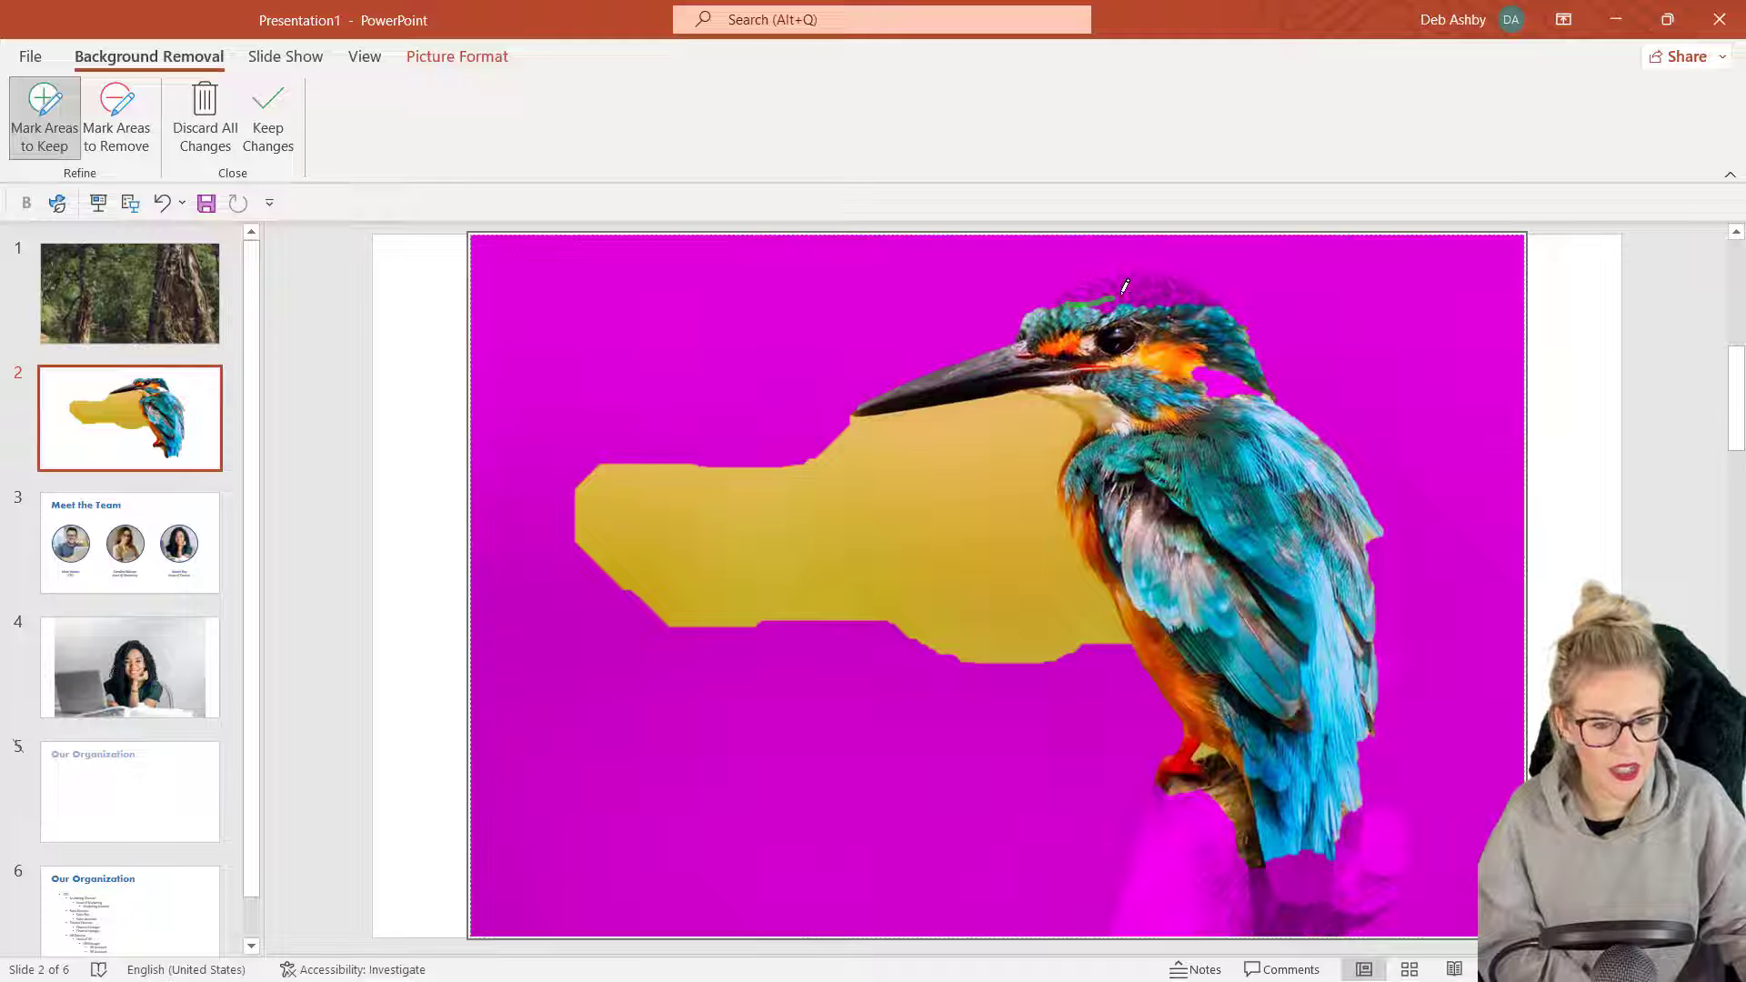
- Mark the wooden perch beneath the bird as an area to keep
left_click_drag(1124, 287, 1164, 300)
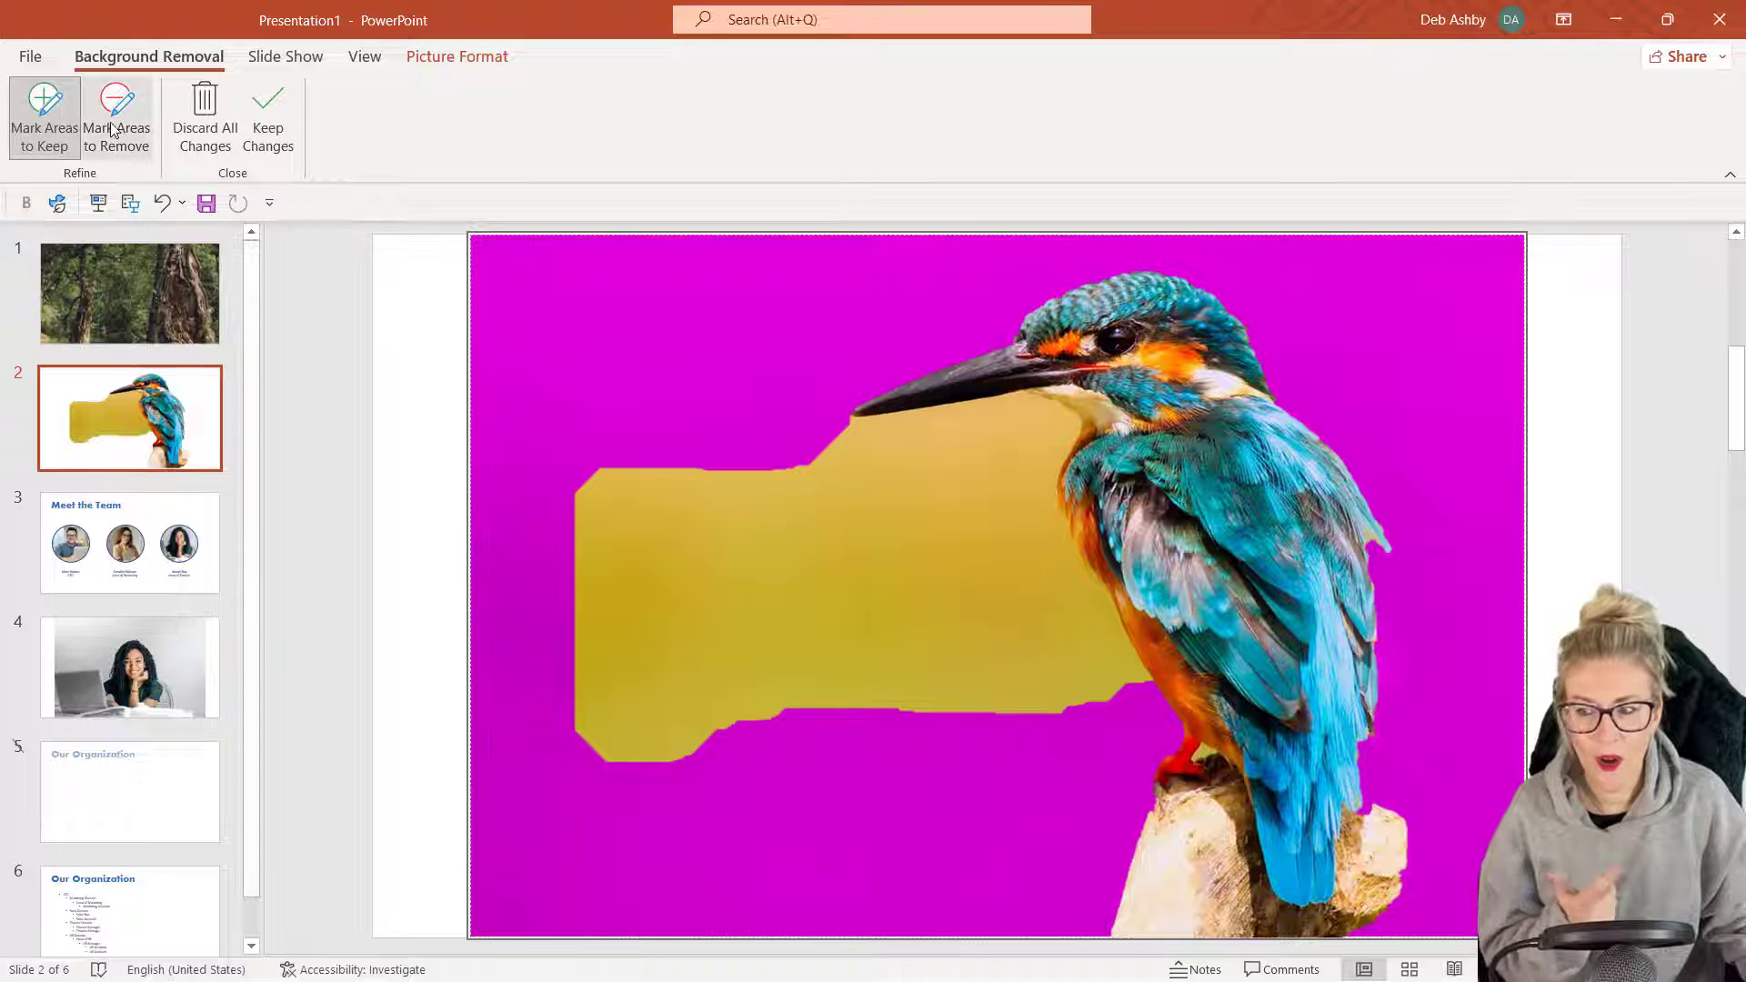
- Mark the leftover yellow patch beside the bird as an area to remove
left_click(116, 117)
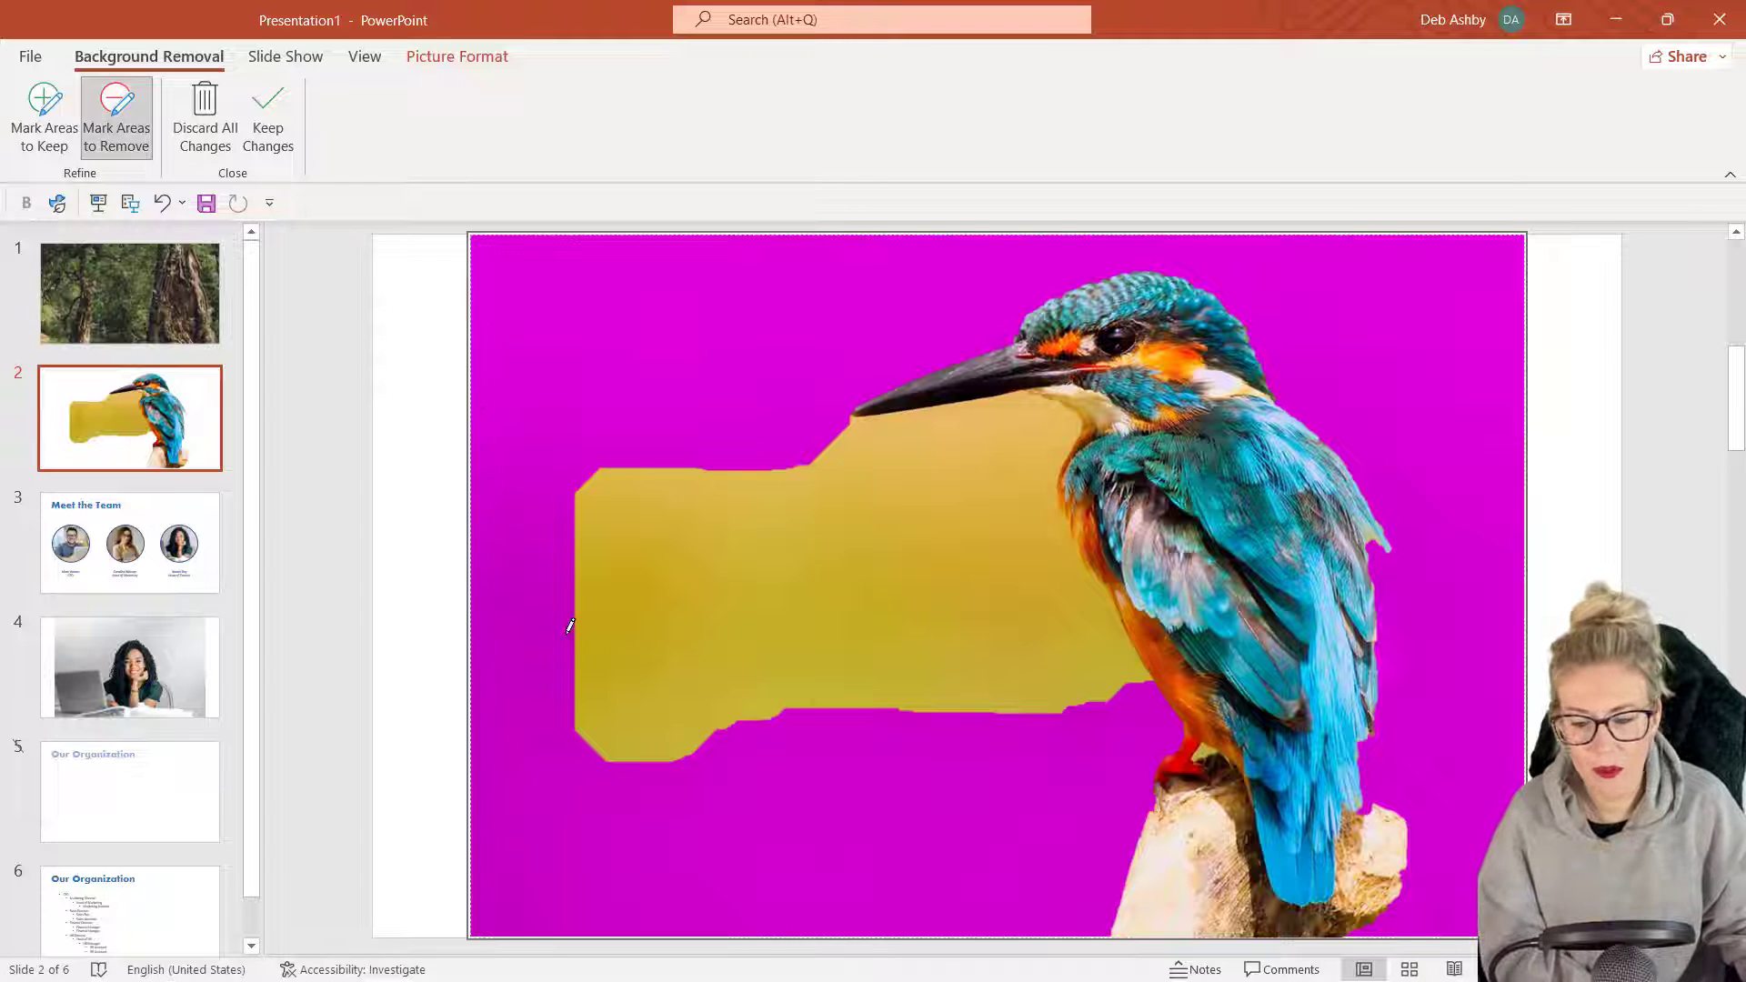
left_click_drag(580, 656, 1026, 478)
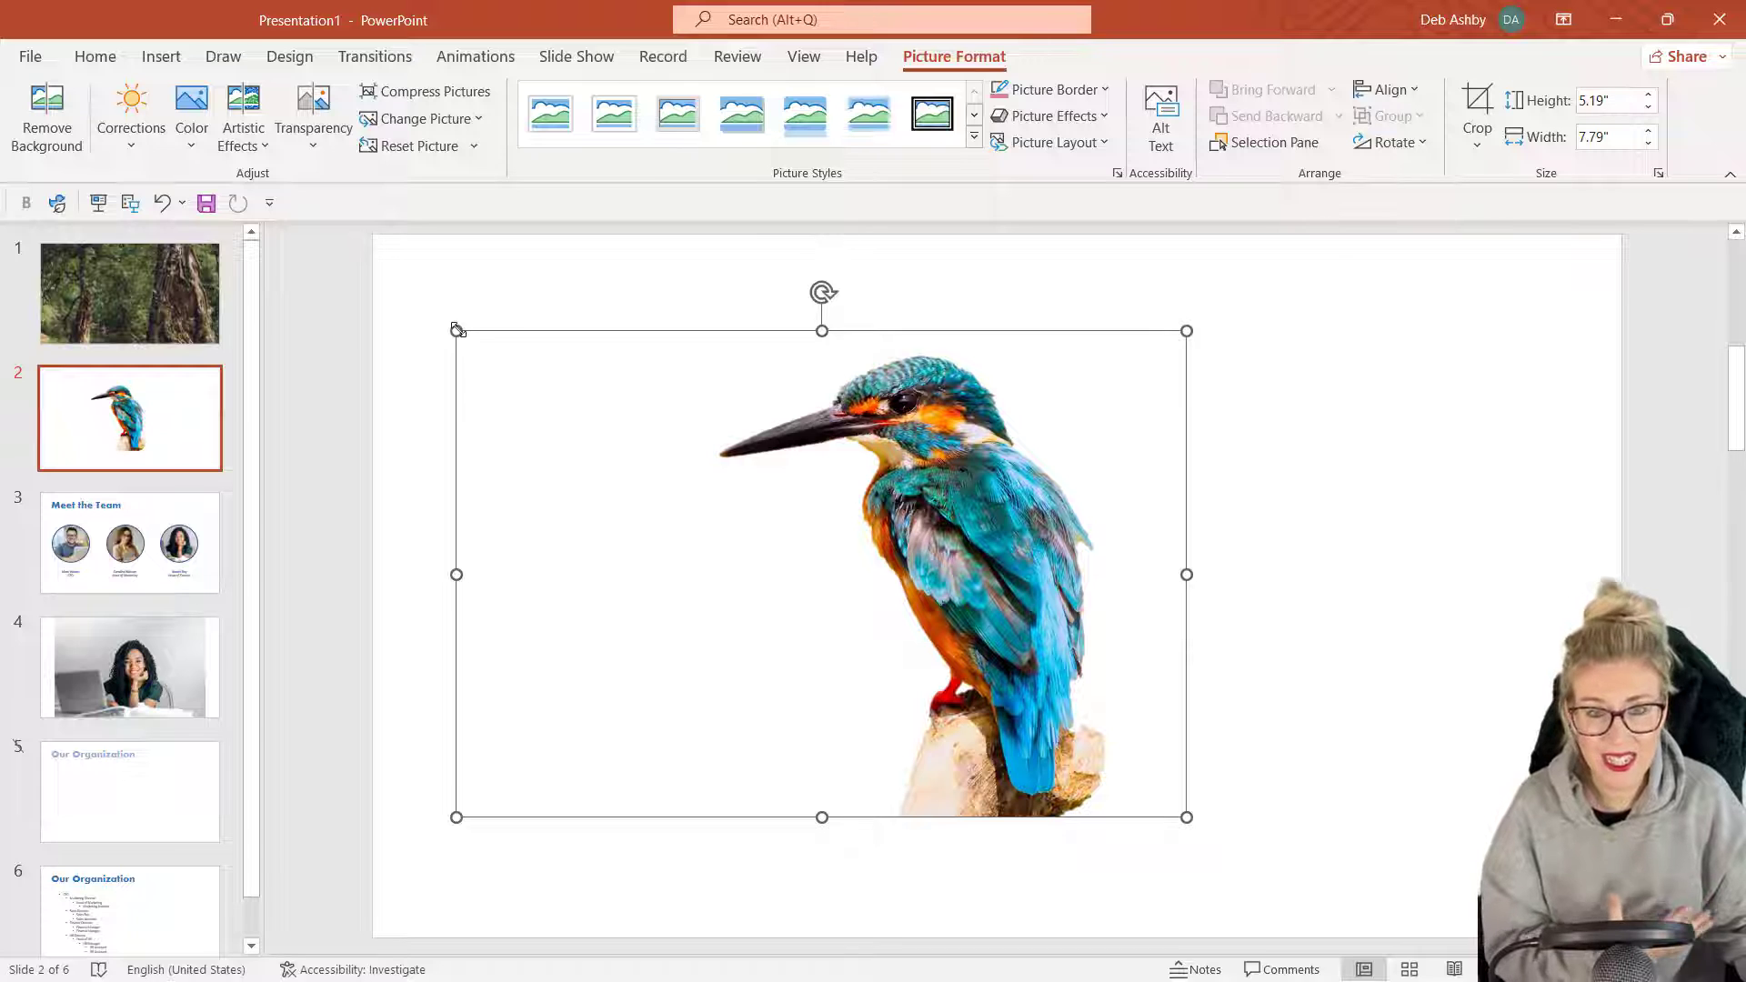
- Shrink the cut-out kingfisher and paste a copy into the lower-right corner of the jungle slide
left_click_drag(455, 329, 520, 375)
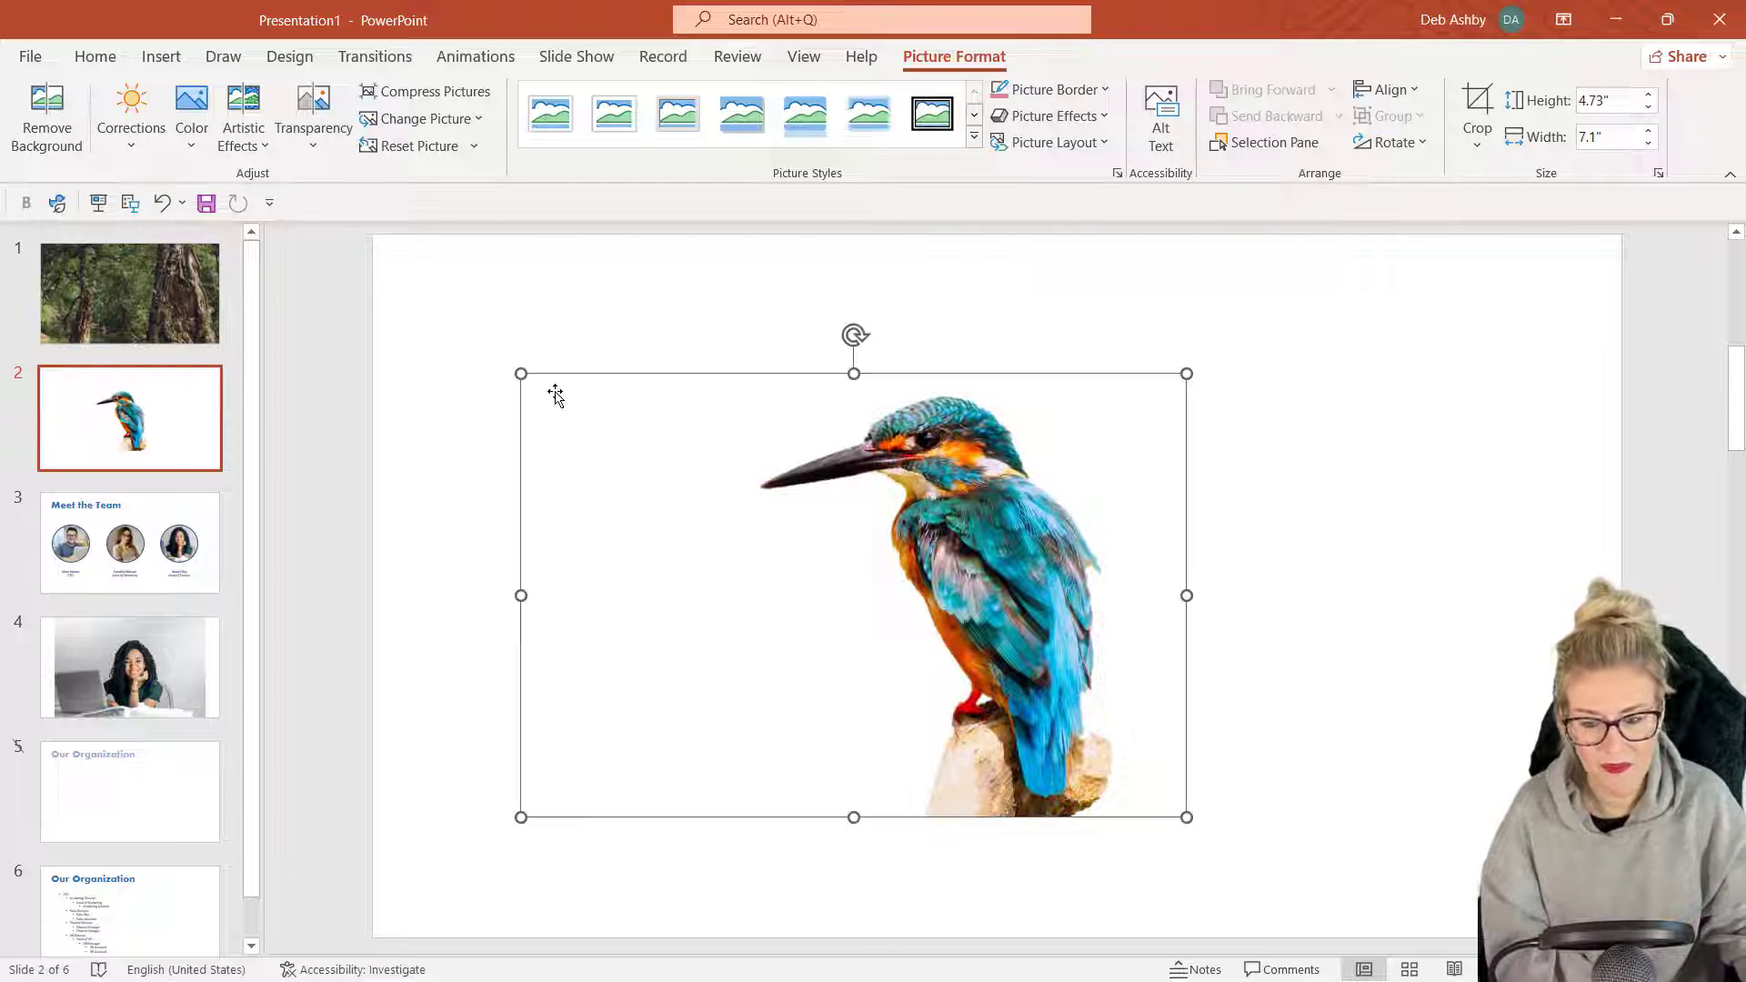
key("ctrl+c")
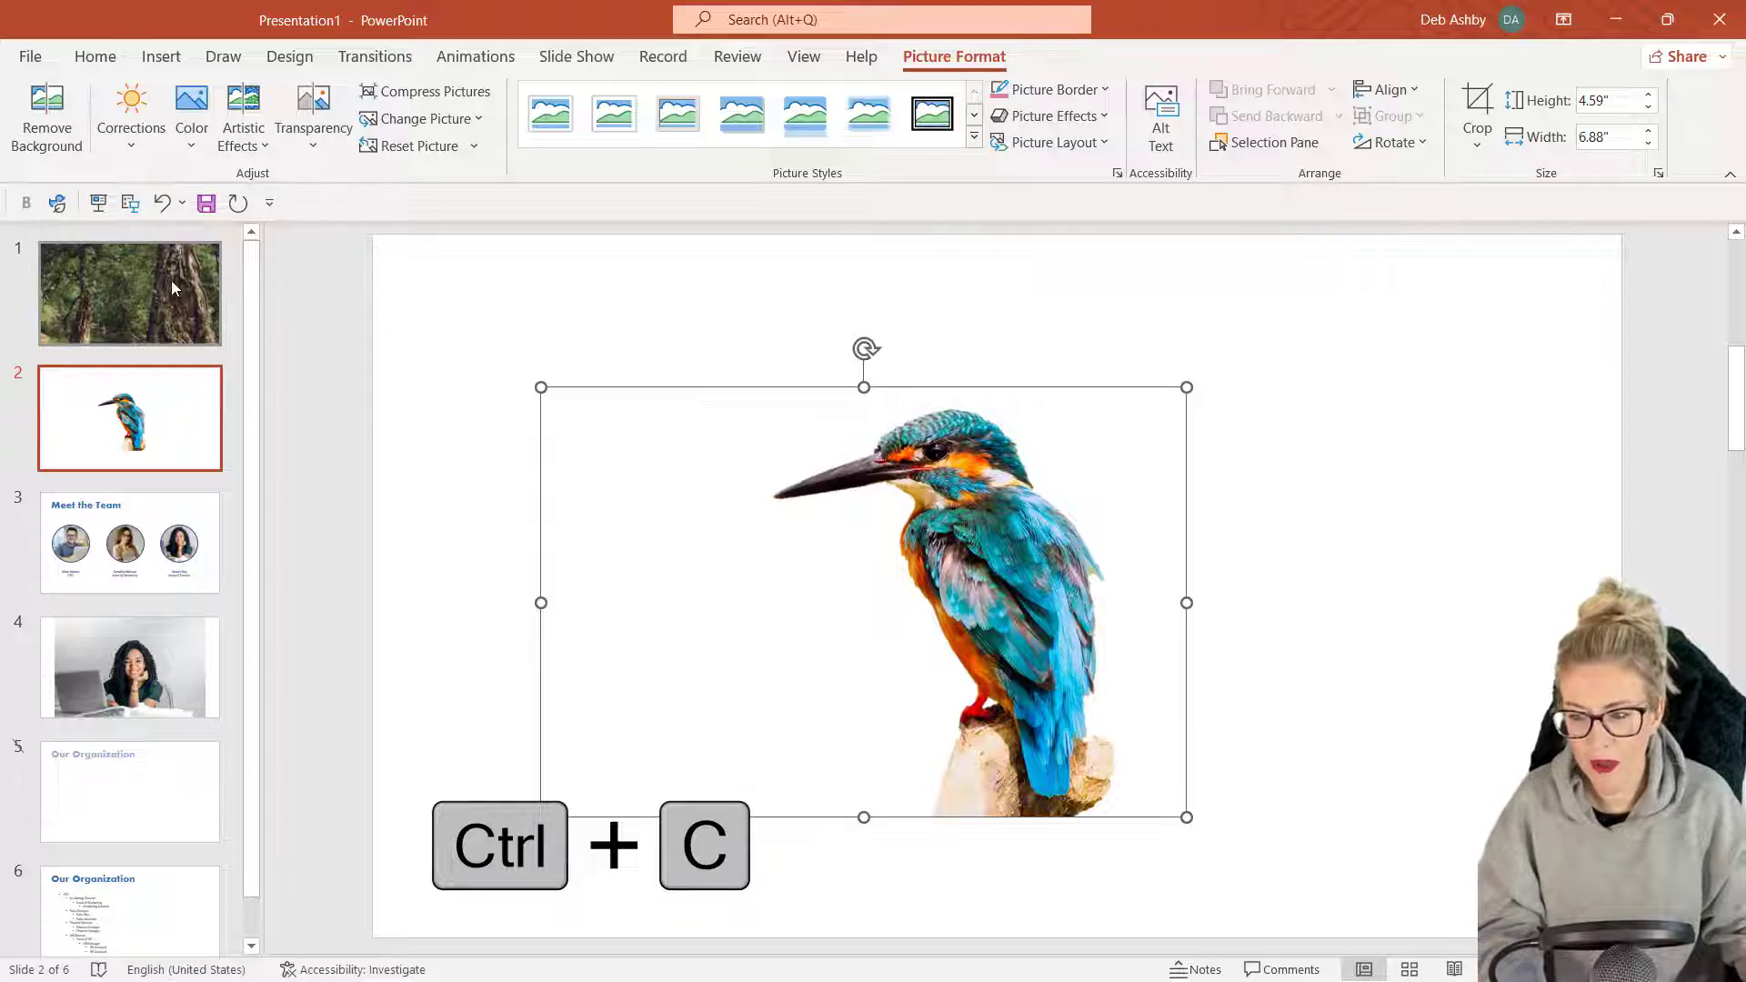
key("ctrl+v")
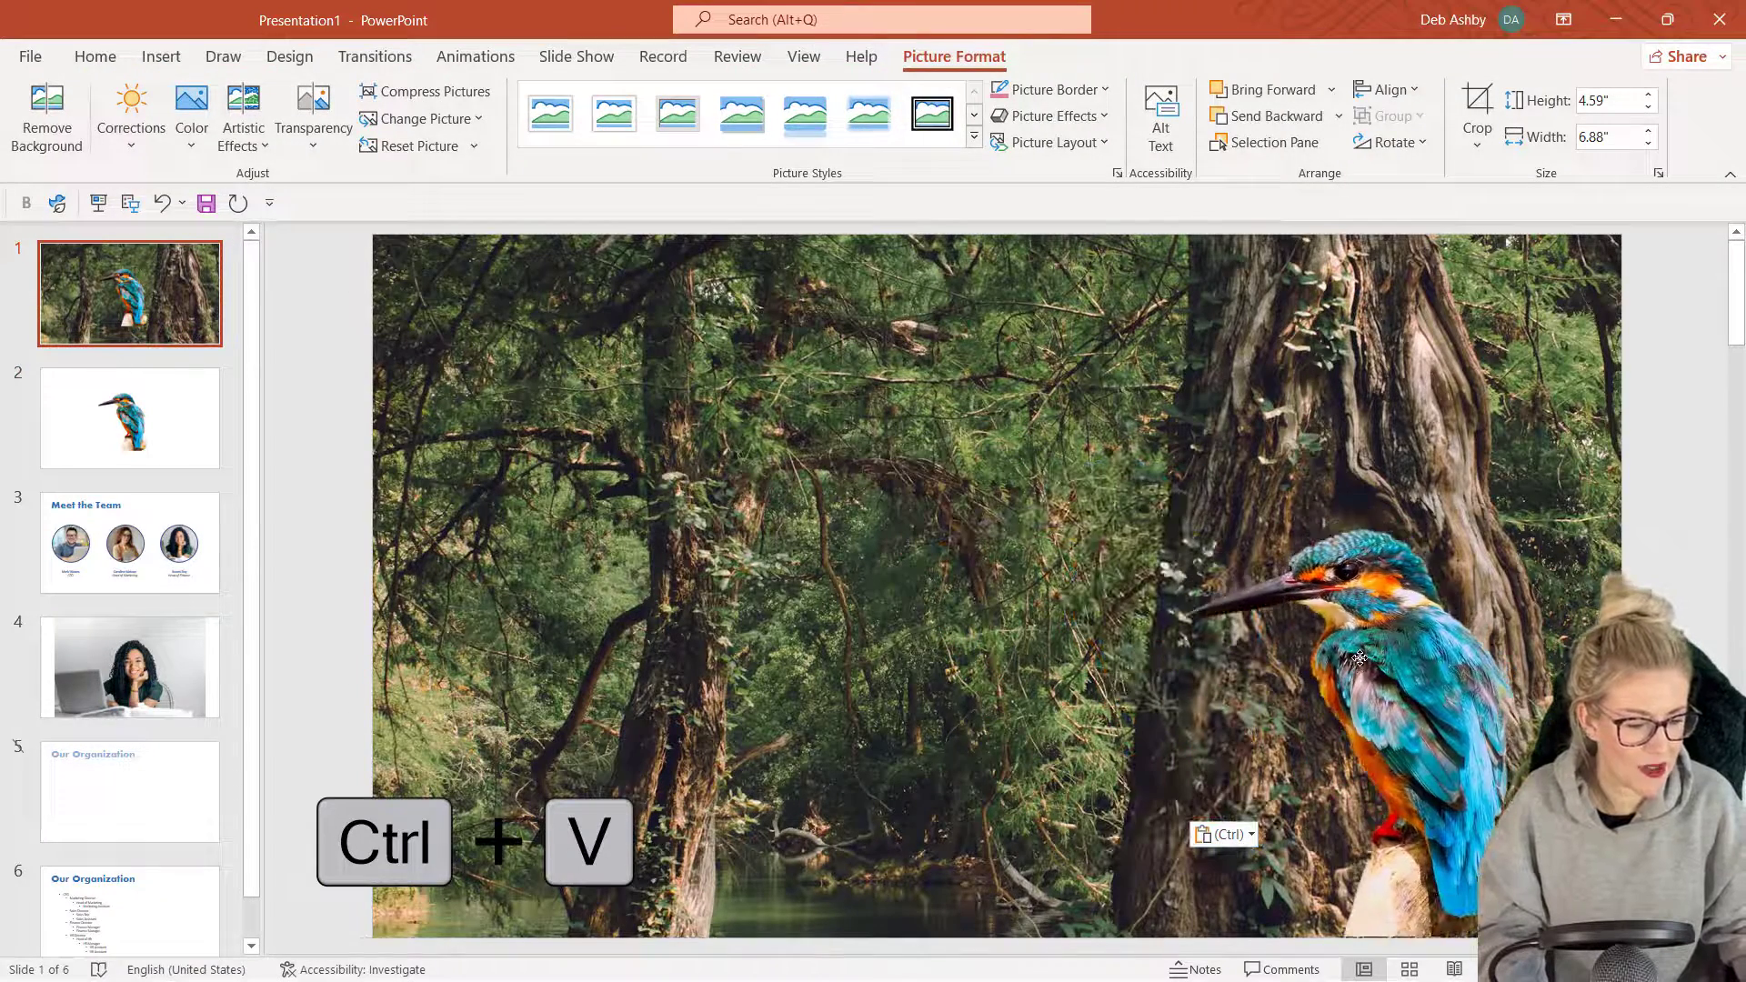
key("ctrl+v")
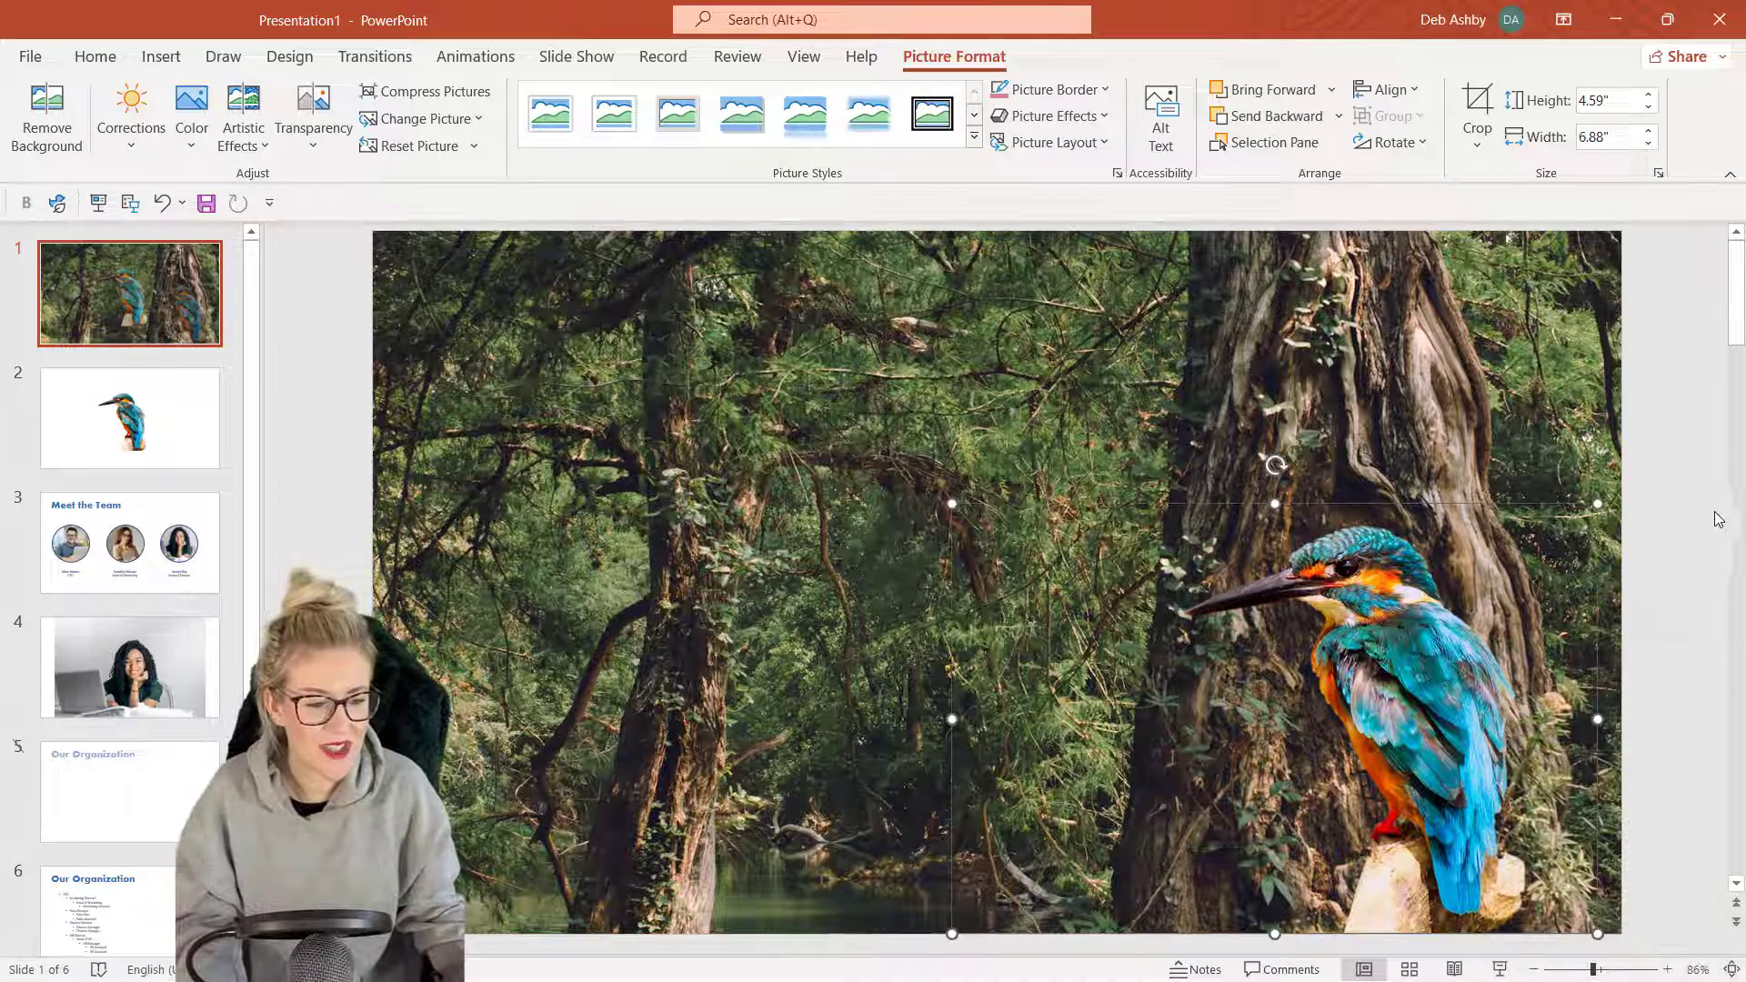
left_click(95, 57)
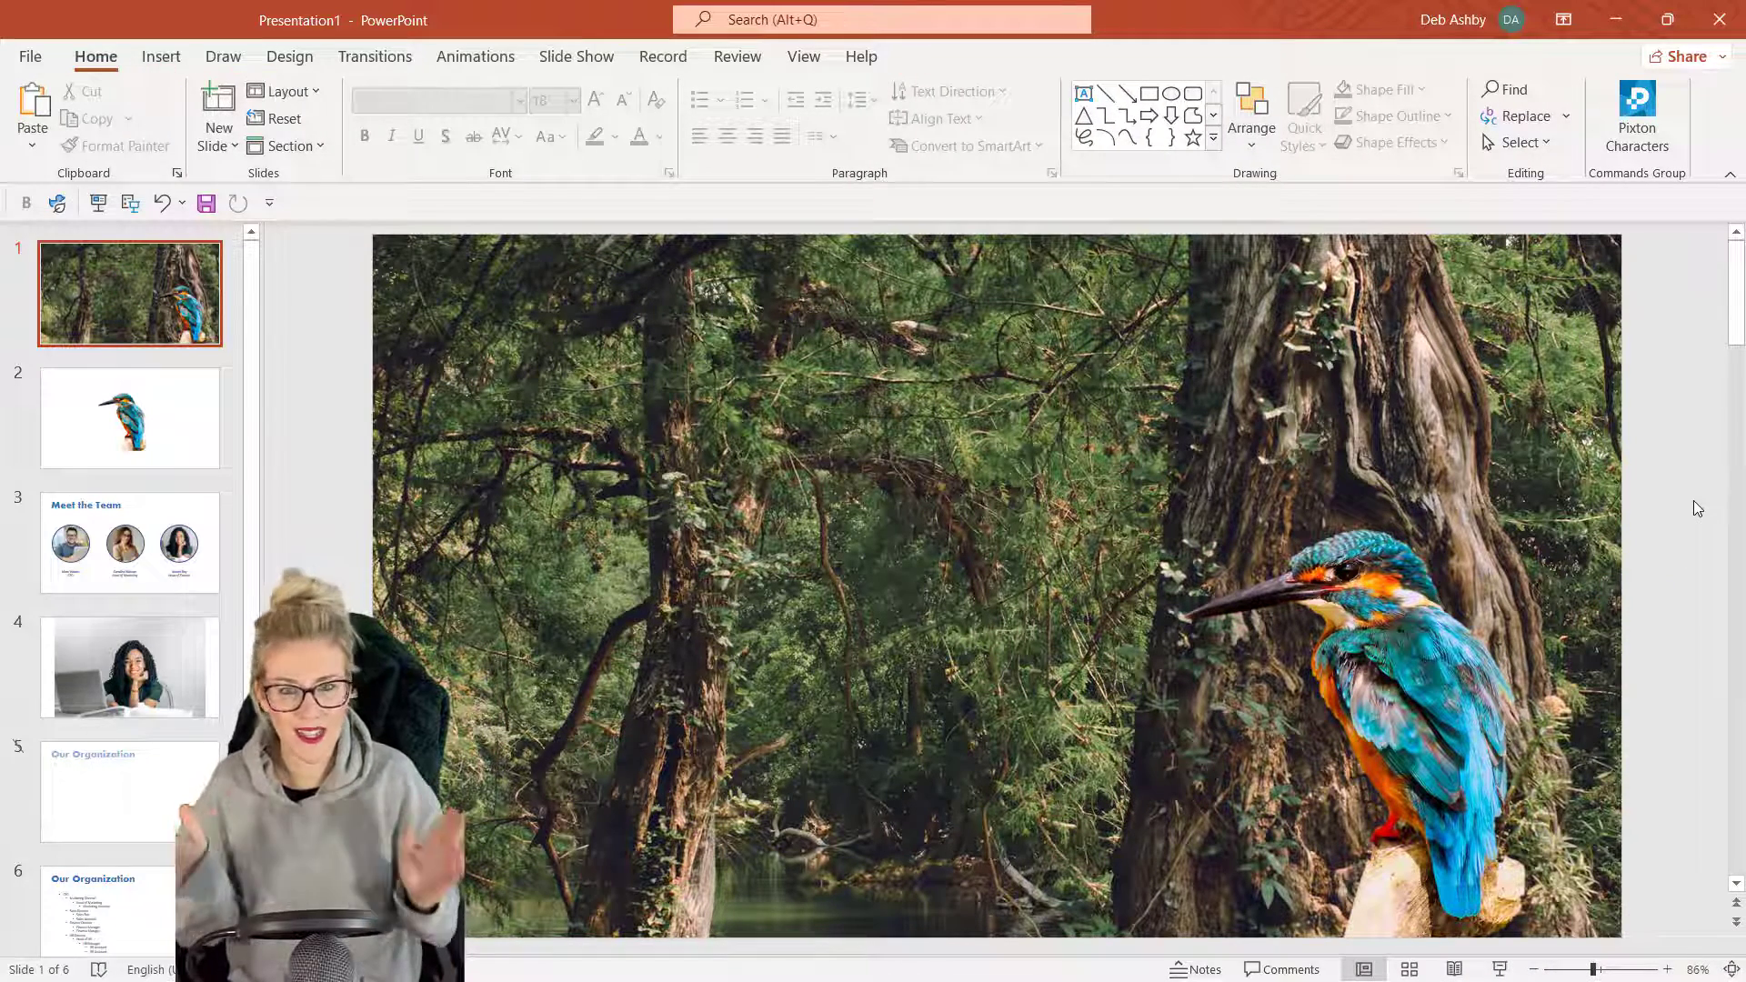